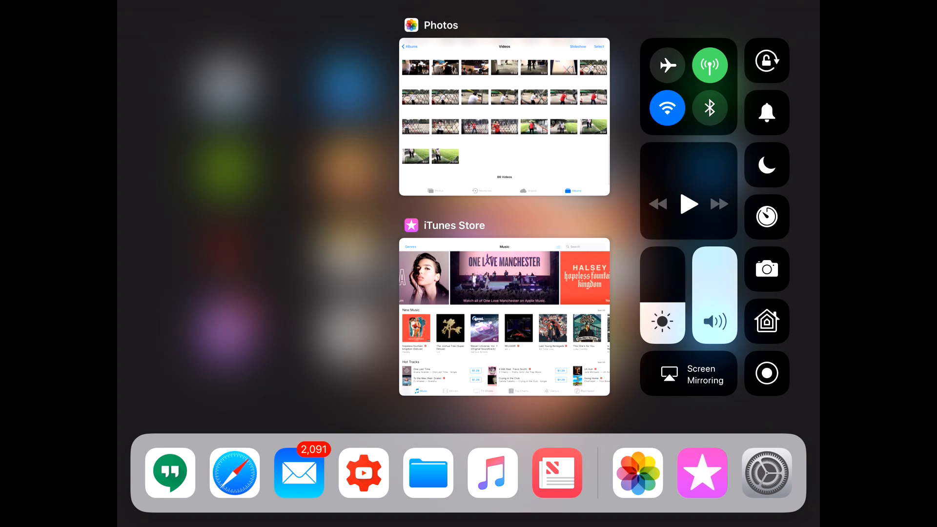
- Toggle the Screen Recording control and dismiss Control Center to reach the Home screen
left_click(766, 372)
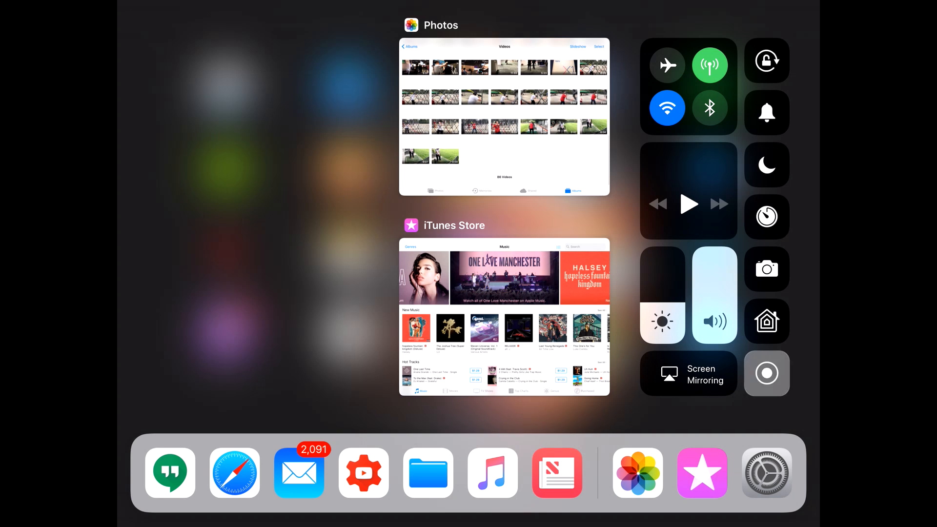
left_click(766, 373)
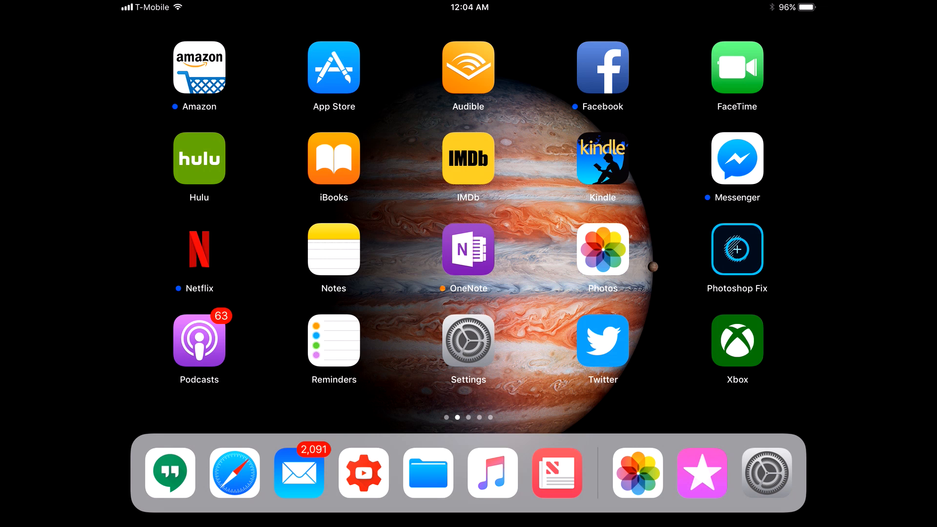
- Swipe to the next Home page and bring up the app switcher with close badges showing
left_click(698, 473)
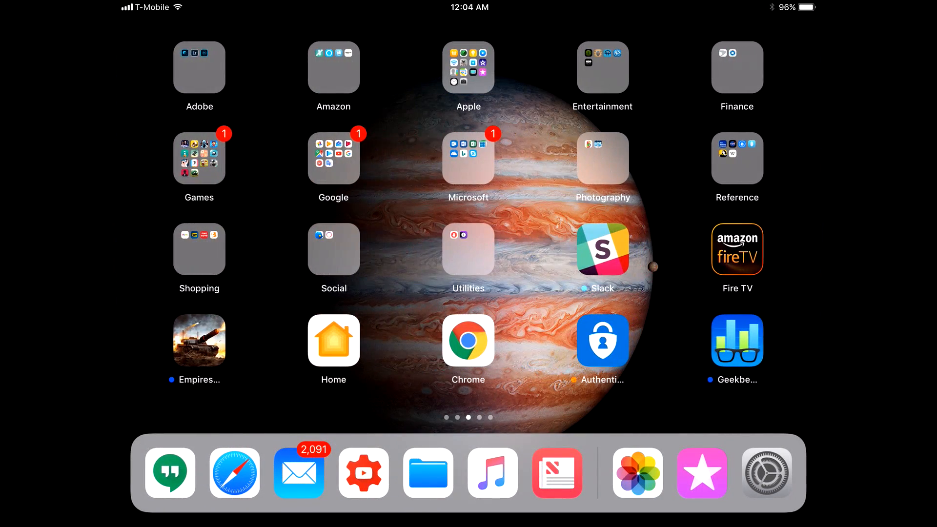
left_click(468, 66)
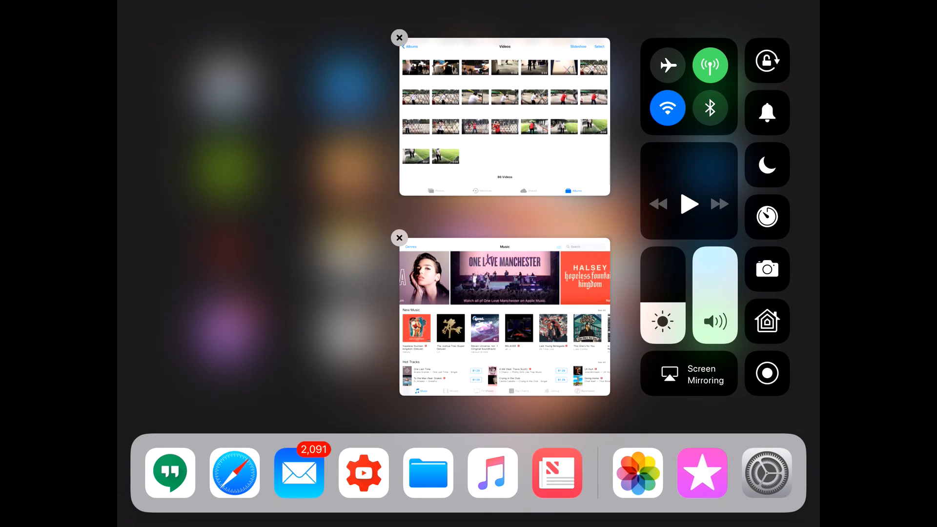
- Close the Photos and iTunes Store app cards and launch Settings
left_click(399, 38)
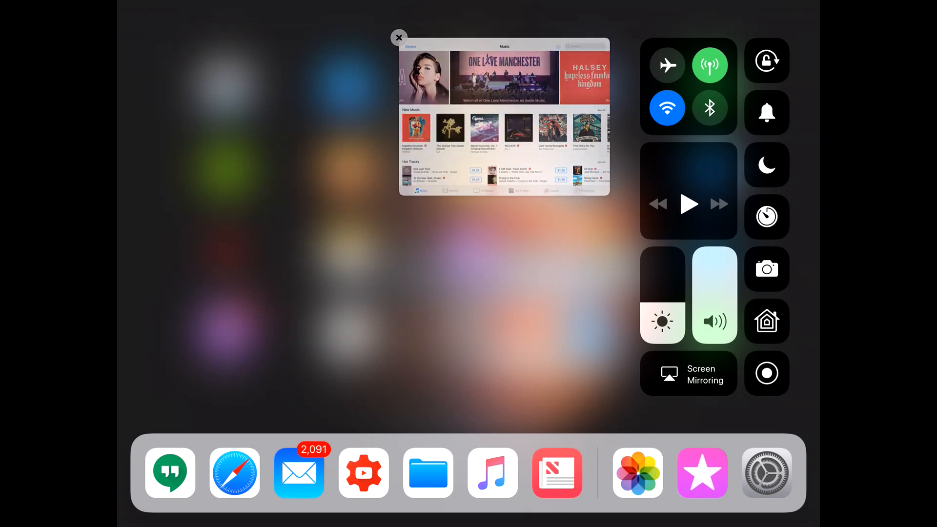
left_click(398, 37)
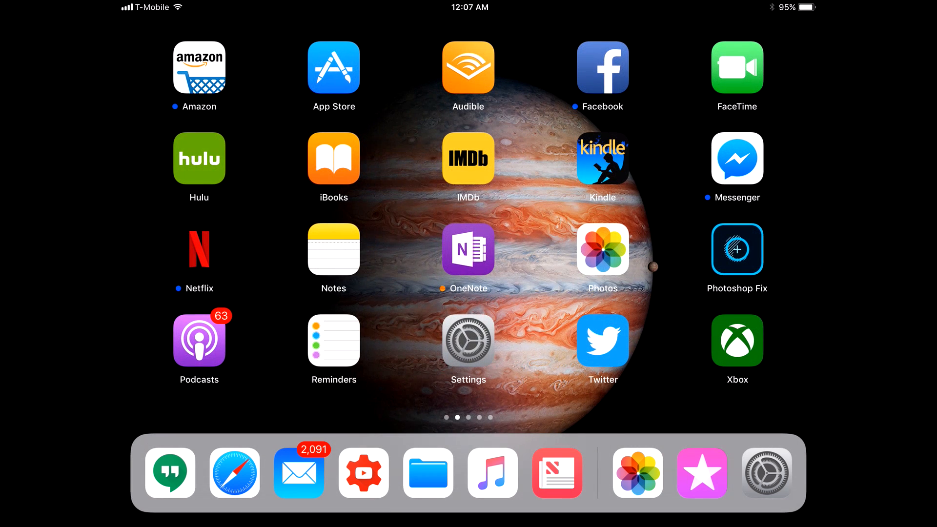
left_click(468, 341)
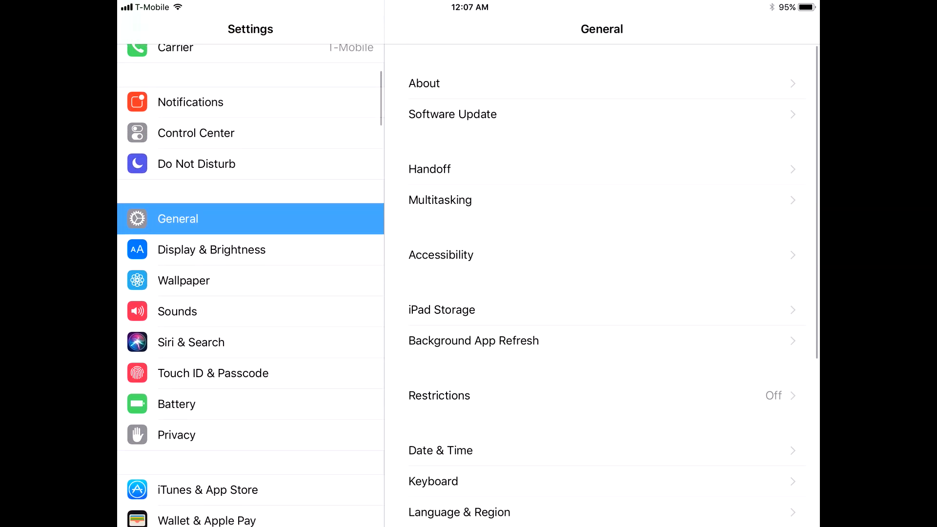
- In Control Center settings, remove and re-add Screen Recording, with Home first among included controls
left_click(196, 133)
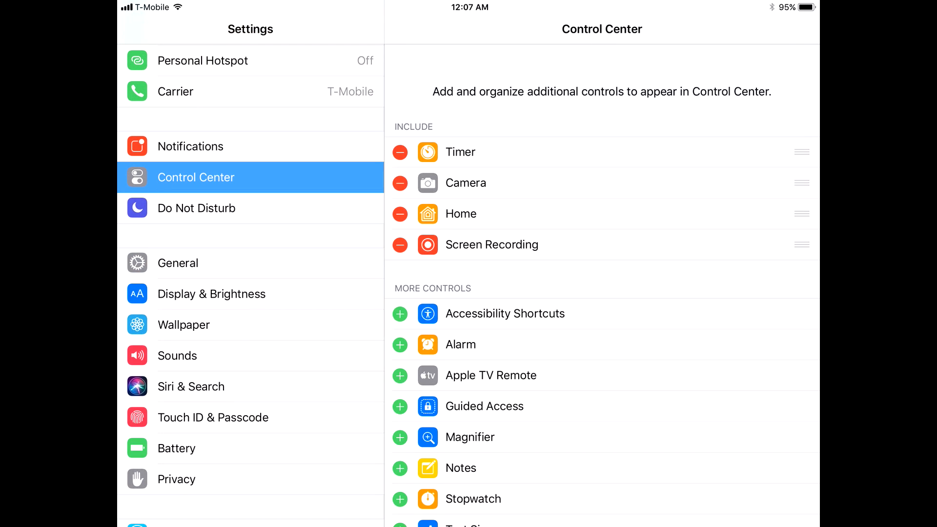
scroll("down", 3)
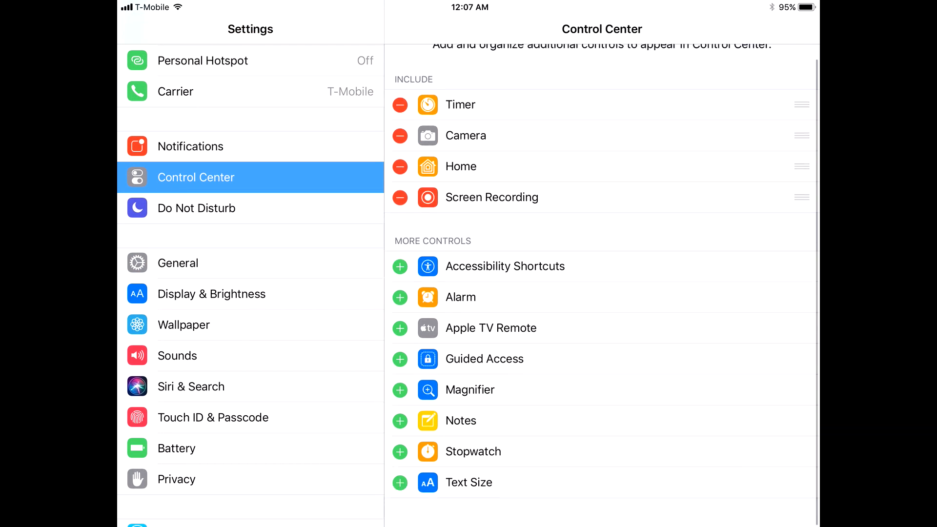
scroll("down", 3)
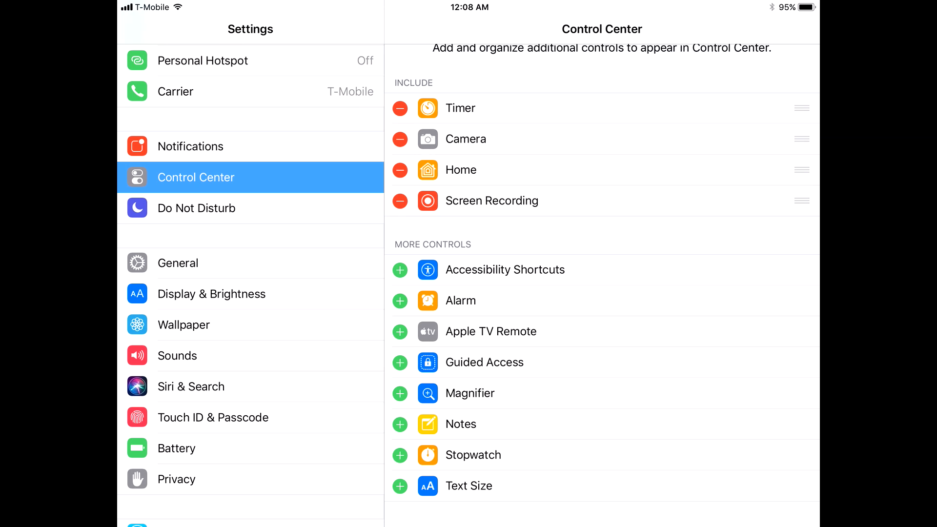
left_click(399, 200)
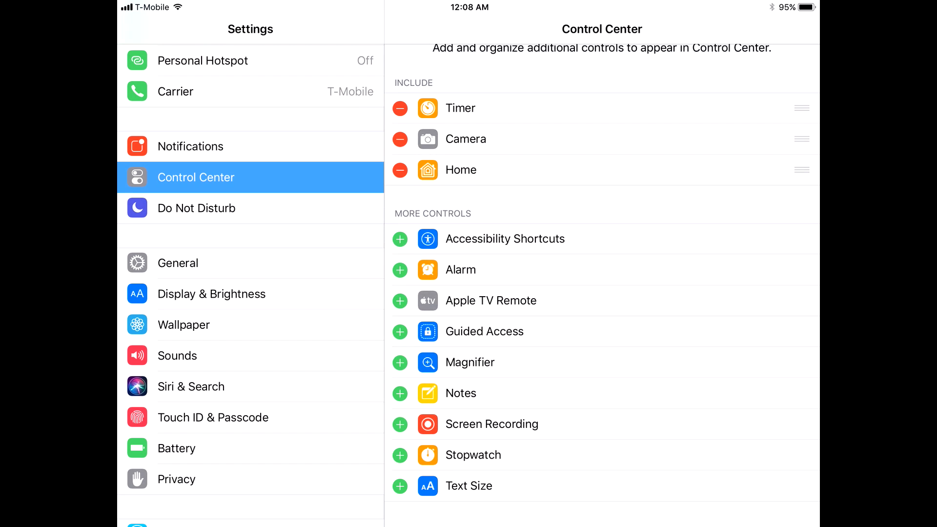
left_click(400, 423)
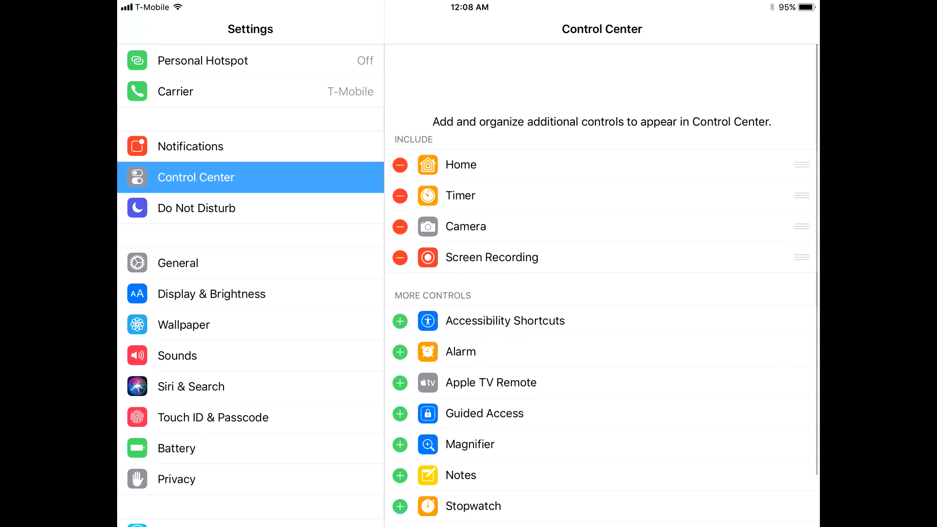
left_click(183, 325)
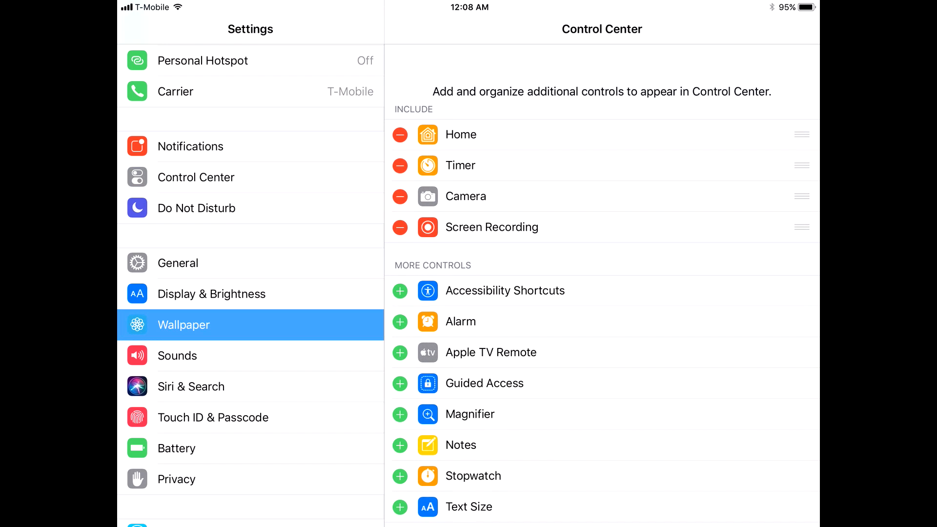
- Open Wallpaper's Choose a New Wallpaper and scroll the Stills image grid
left_click(184, 324)
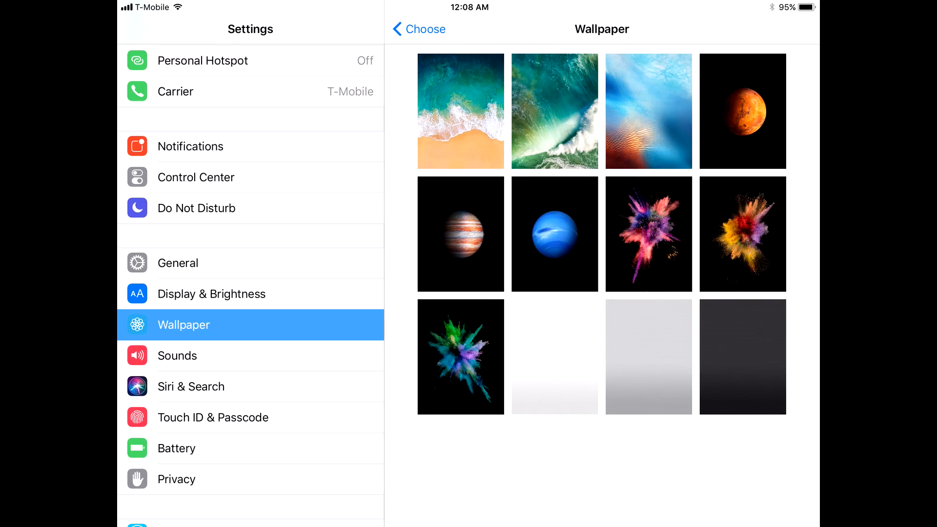
left_click(460, 110)
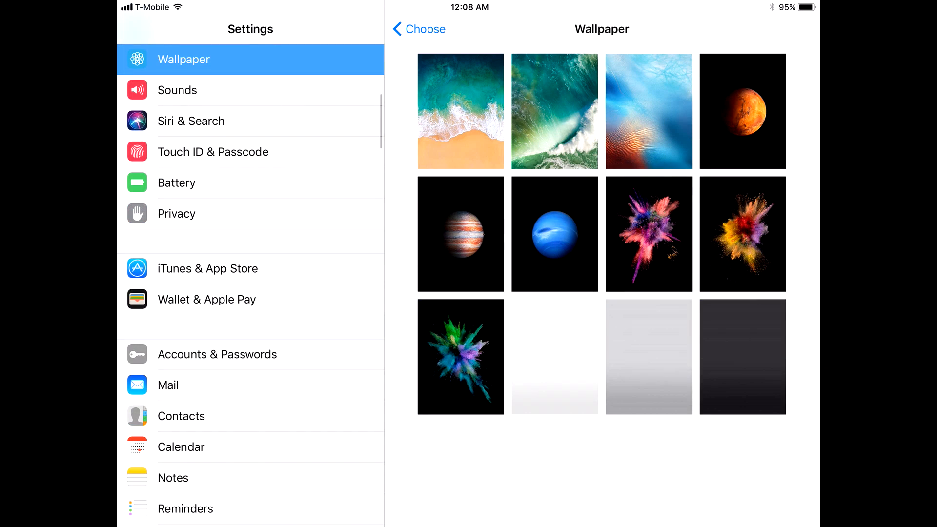
scroll("down", 3)
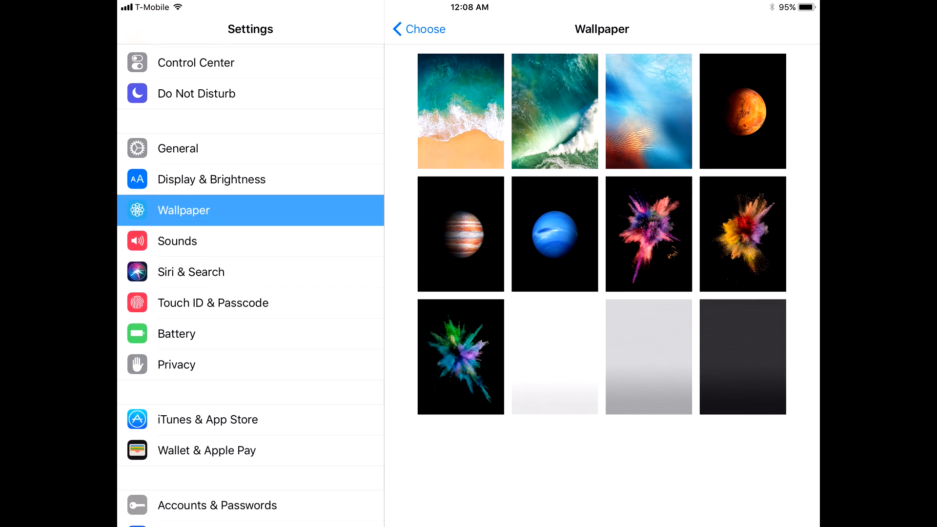
- Switch on Type to Siri under General > Accessibility > Siri
left_click(178, 149)
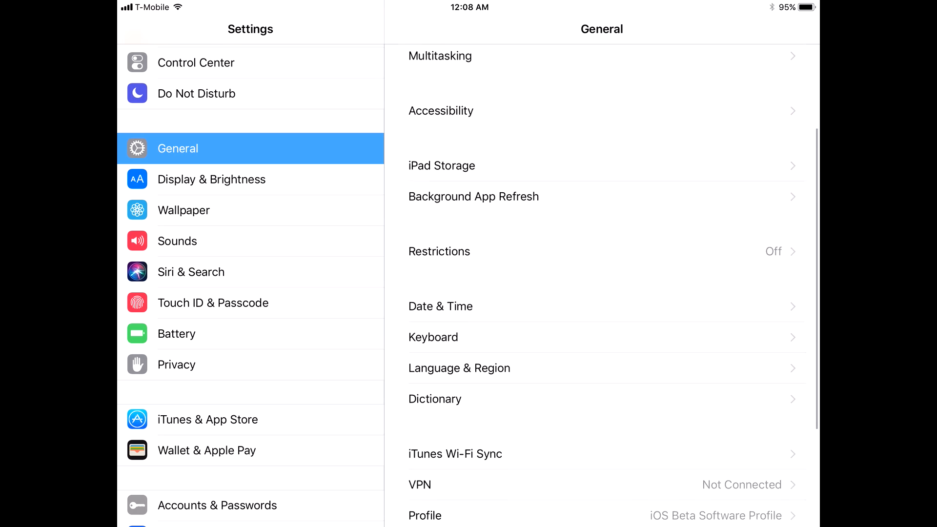
scroll("down", 3)
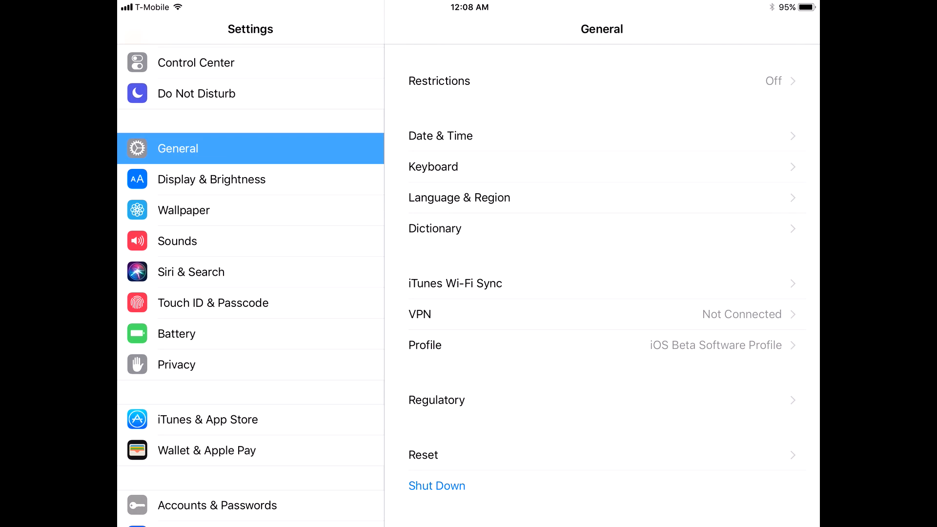
scroll("down", 3)
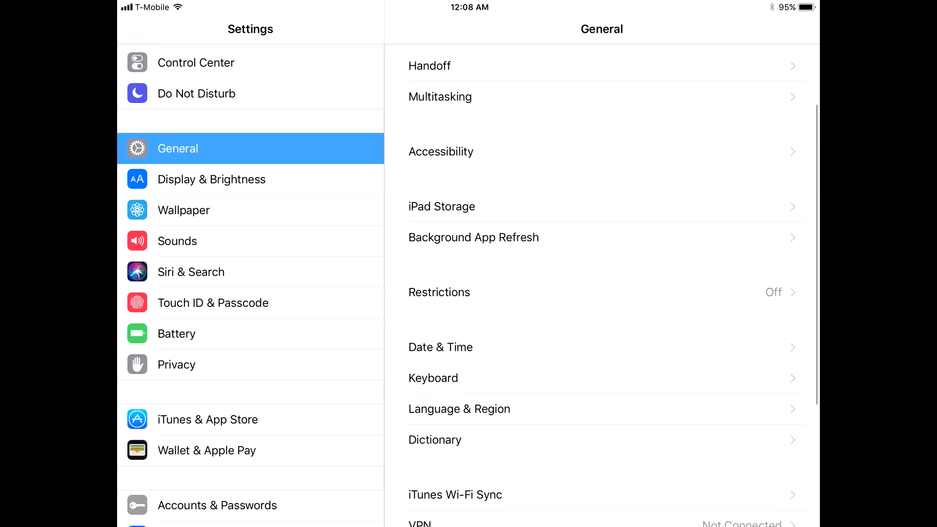
left_click(441, 151)
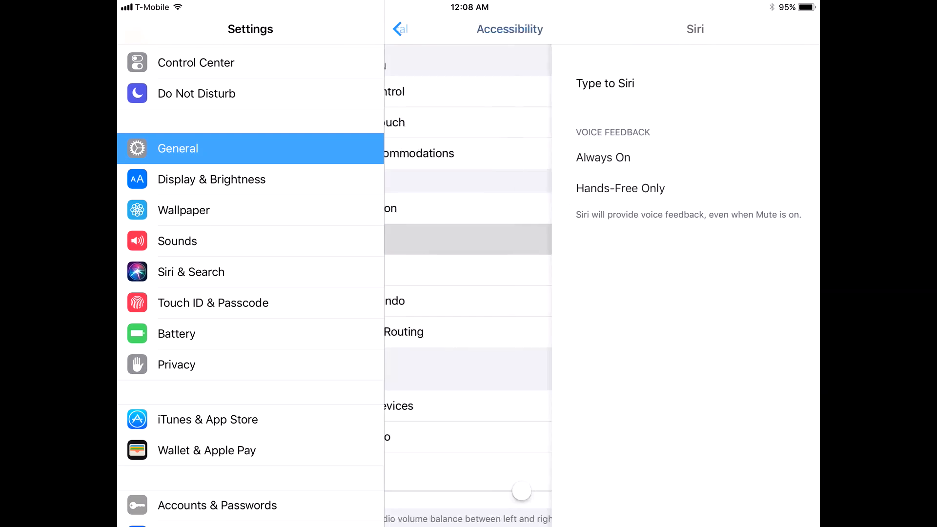
left_click(777, 84)
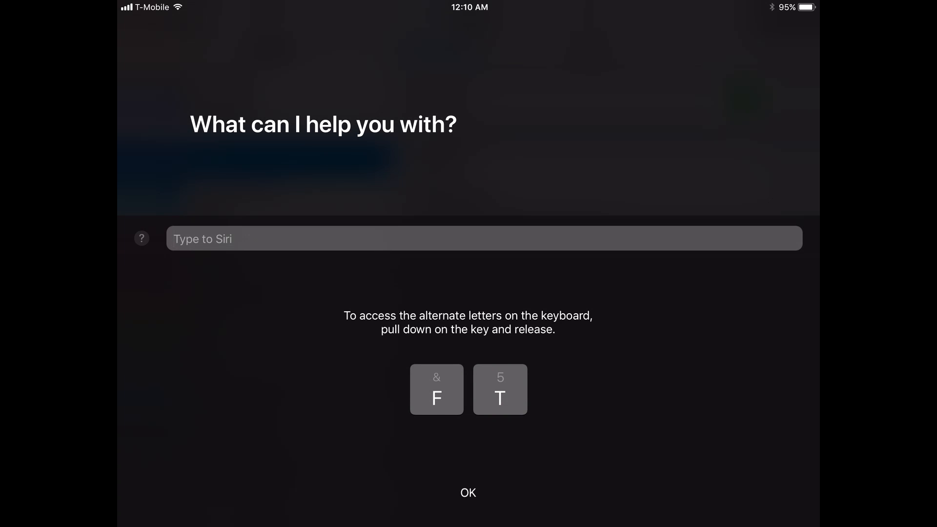
- Dismiss the alternate-letters keyboard tip and close Siri
left_click(468, 493)
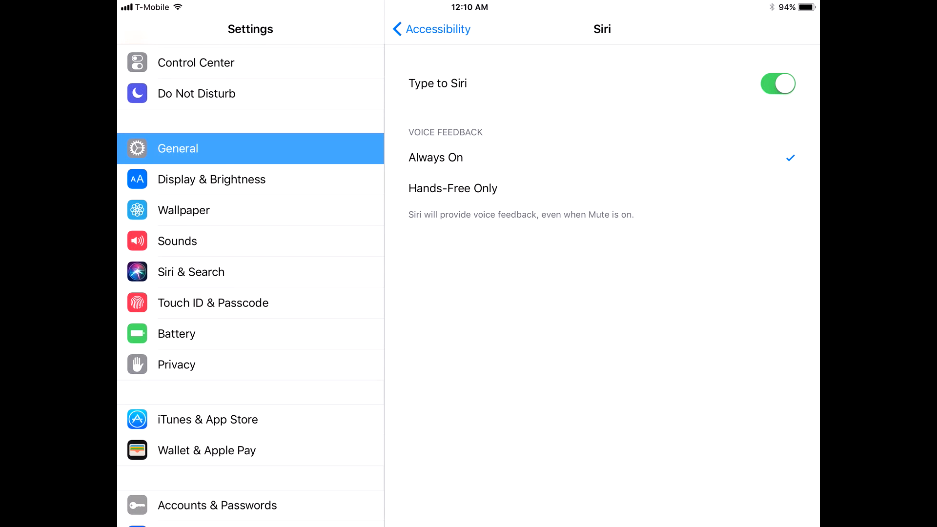
- Turn Type to Siri back off, then open the Photos settings page
left_click(778, 83)
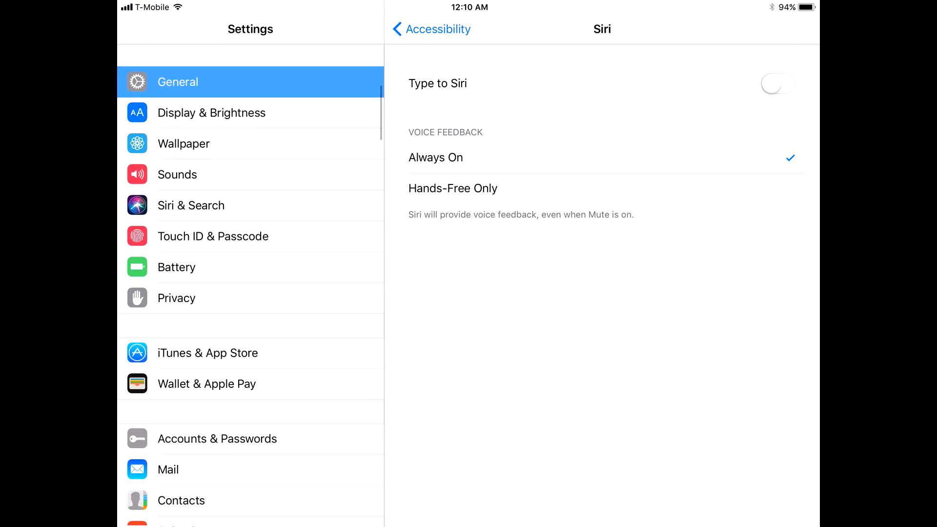
scroll("down", 3)
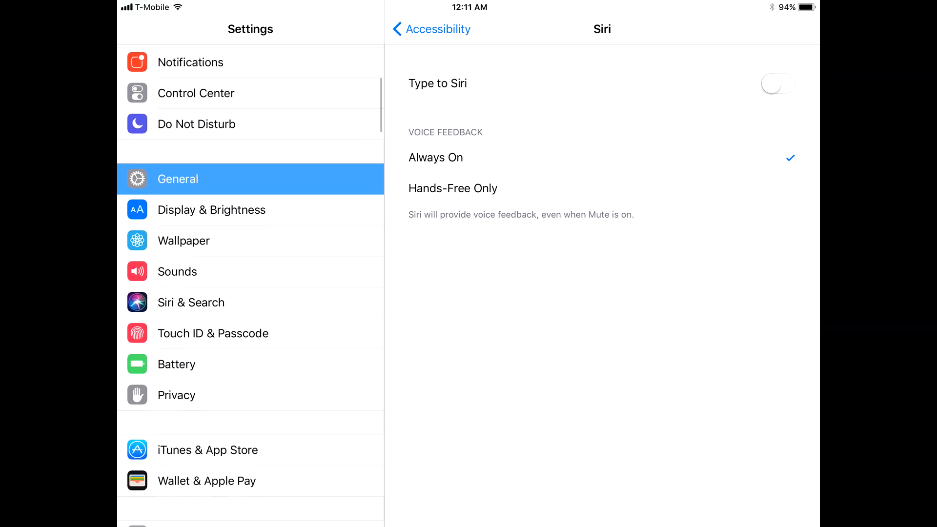
scroll("down", 3)
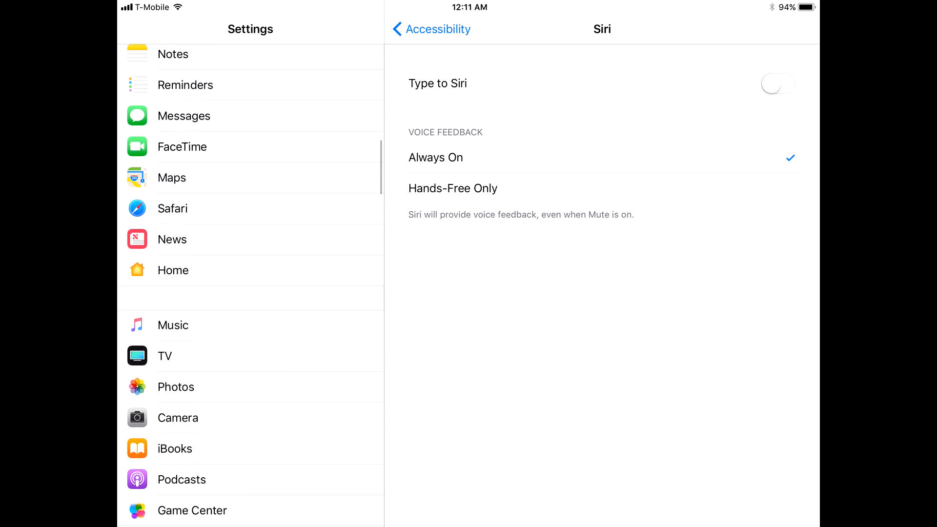
scroll("down", 3)
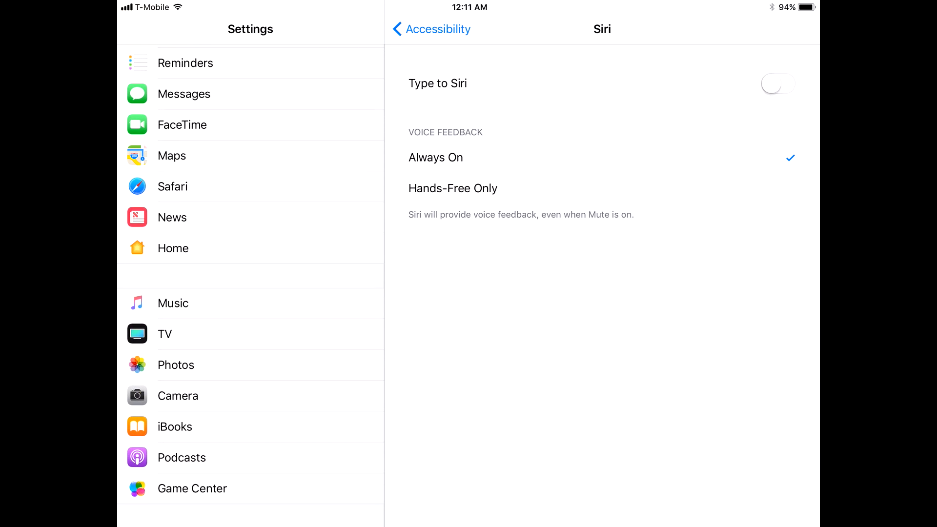
left_click(175, 365)
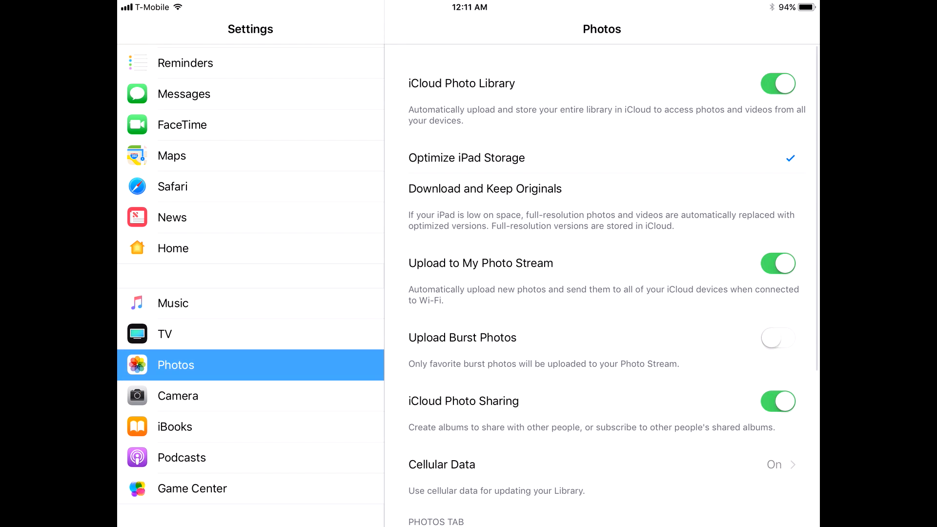
- Review the Camera settings and its photo transfer Formats options, then go back
left_click(177, 396)
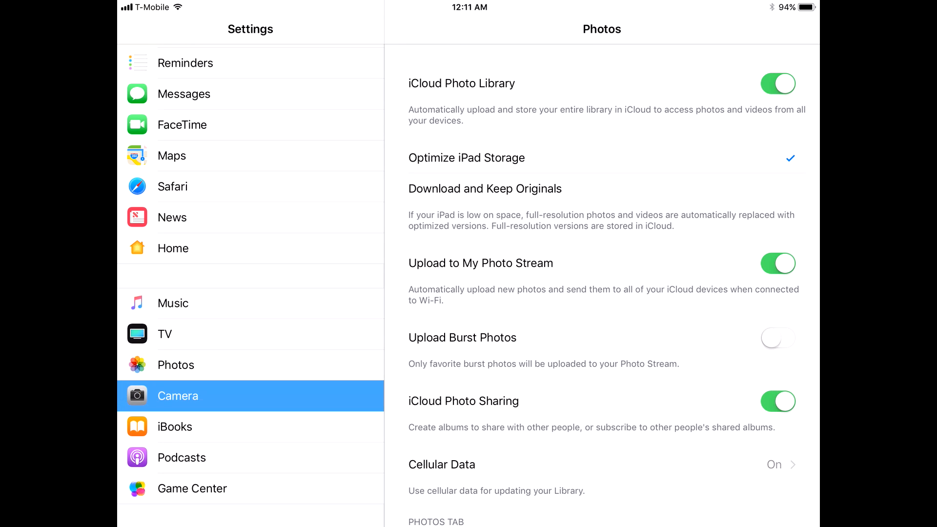
left_click(178, 395)
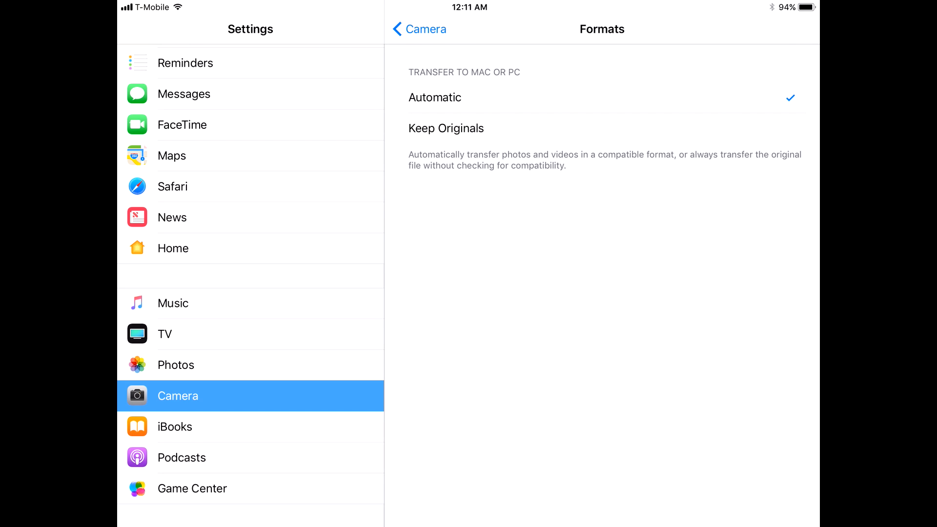
left_click(418, 29)
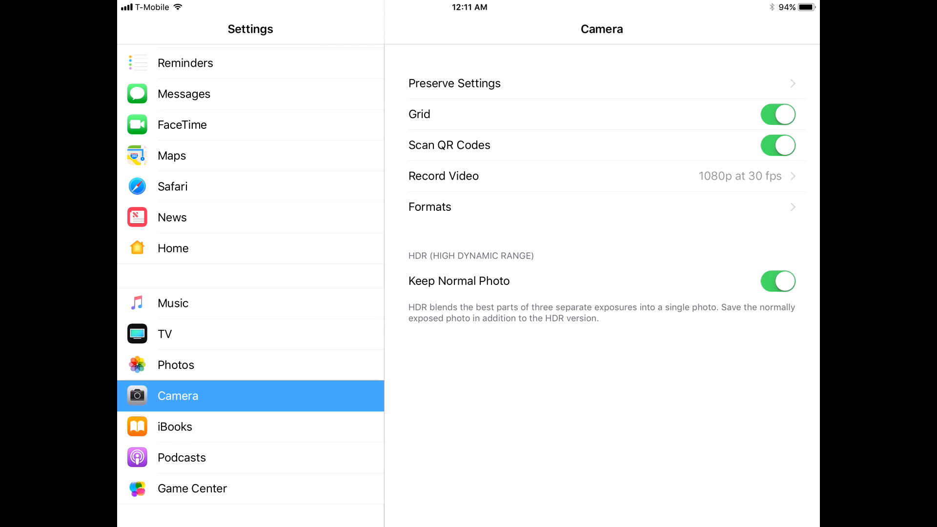
scroll("down", 3)
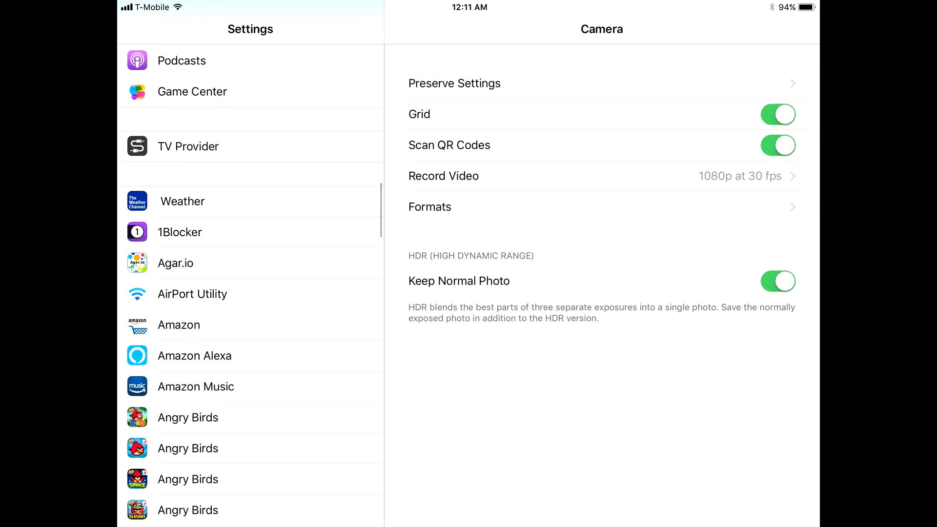
scroll("up", 3)
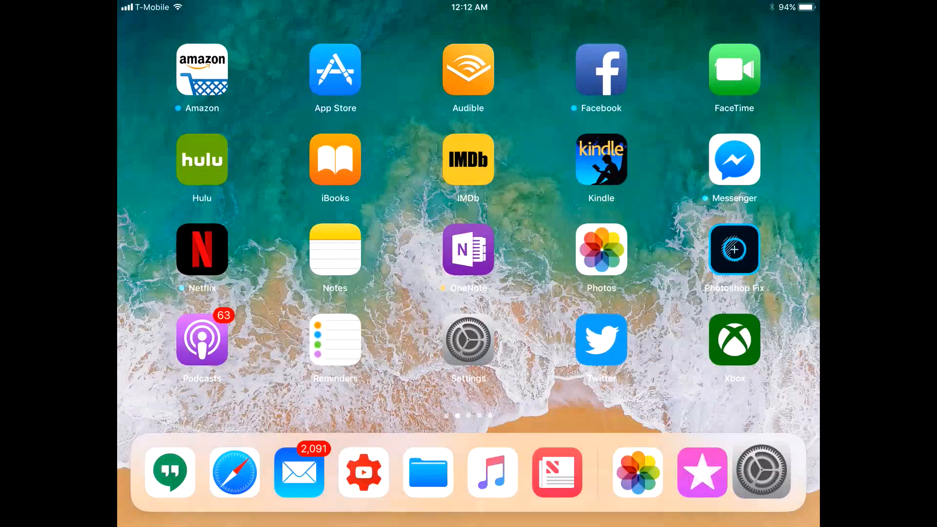
scroll("left", 3)
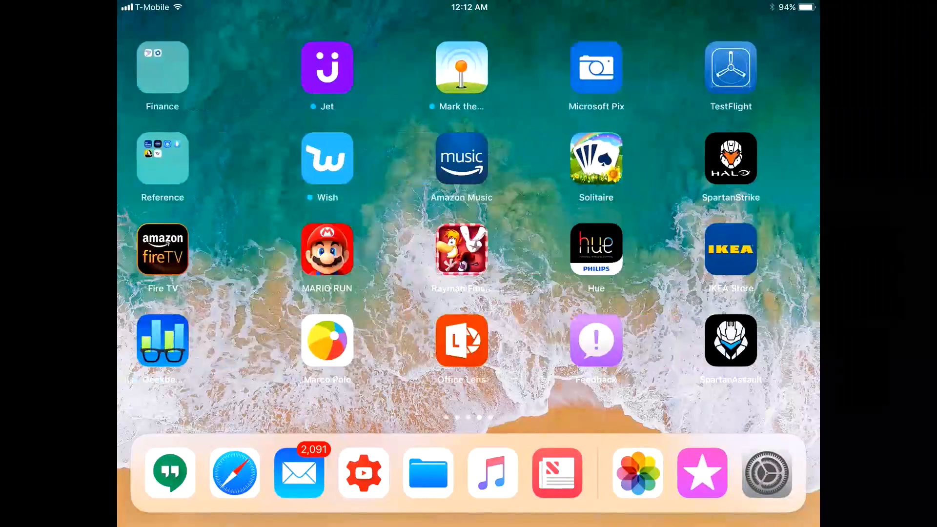
scroll("left", 3)
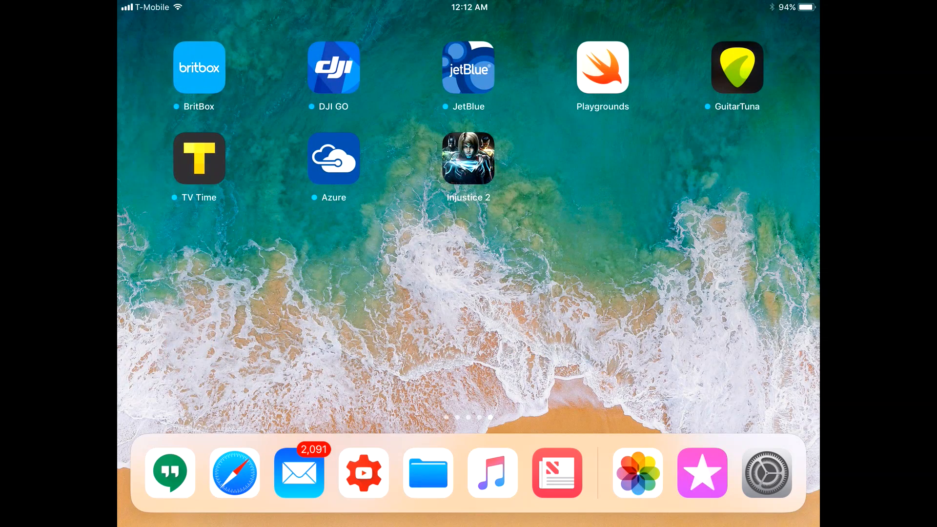
scroll("left", 3)
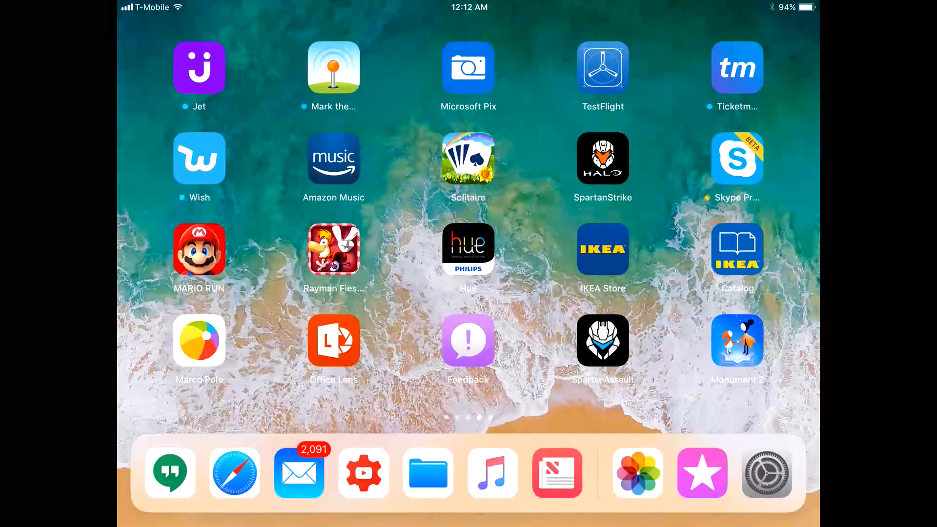
left_click(426, 473)
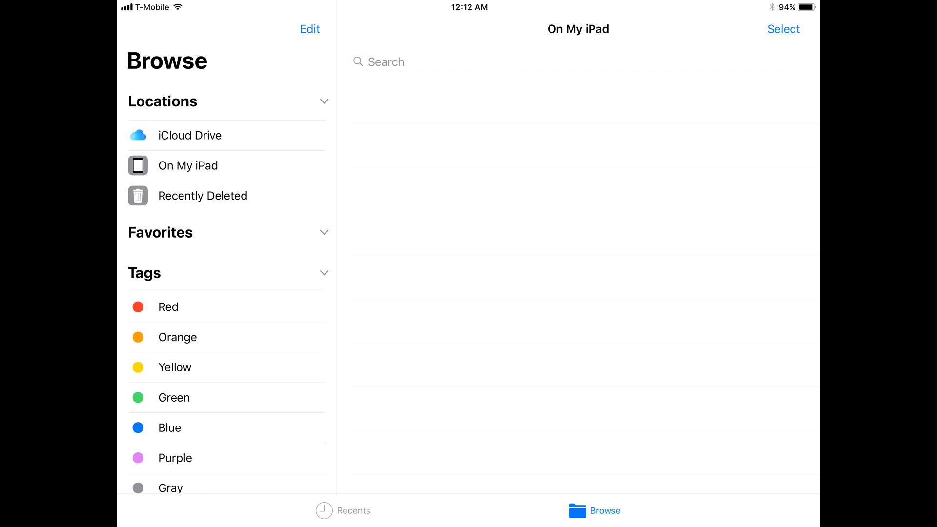
scroll("down", 3)
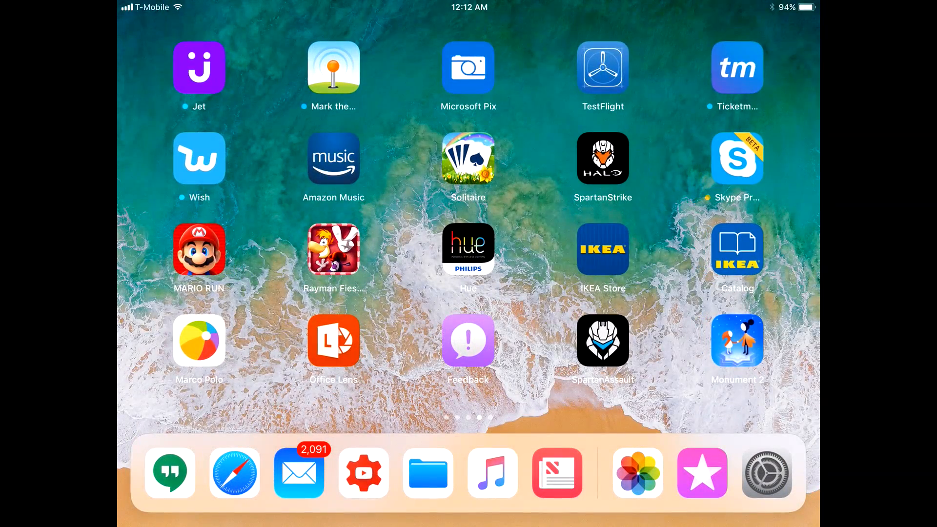
- Open the App Store and scroll through the Today stories
scroll("left", 3)
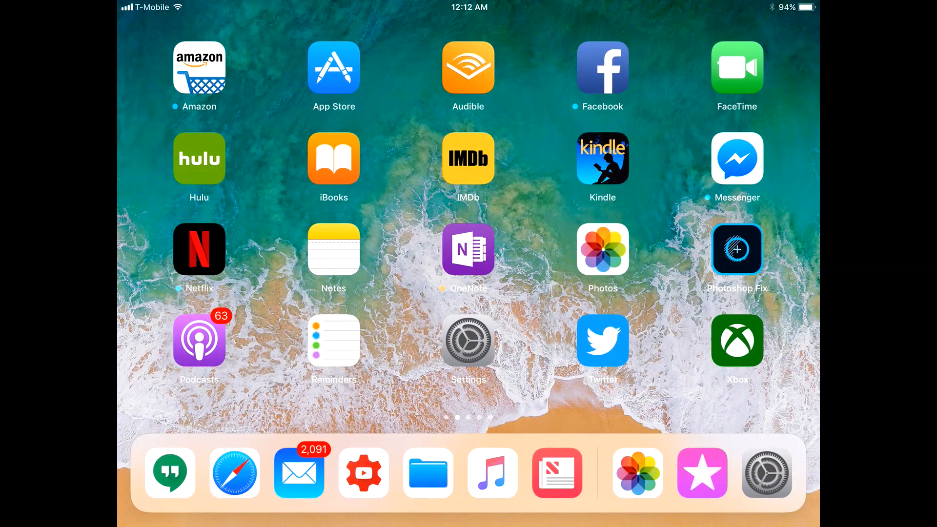
scroll("left", 3)
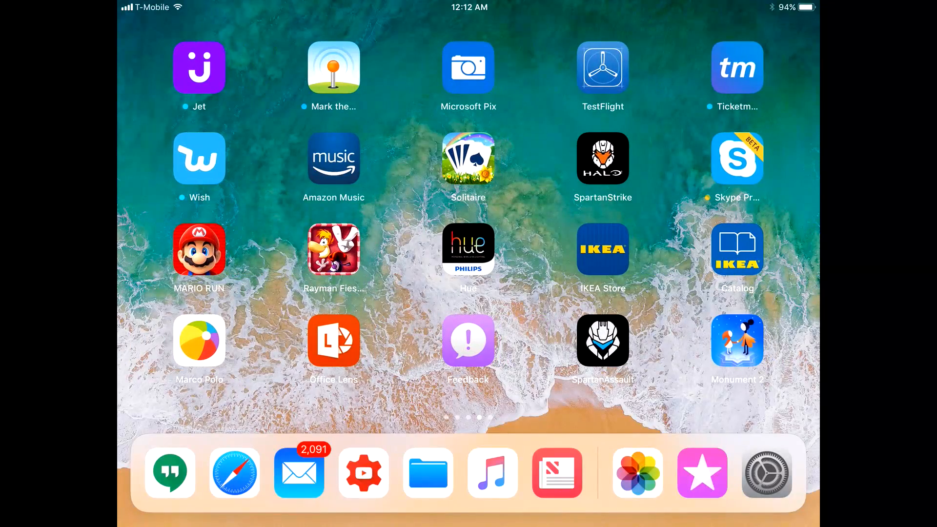
scroll("left", 3)
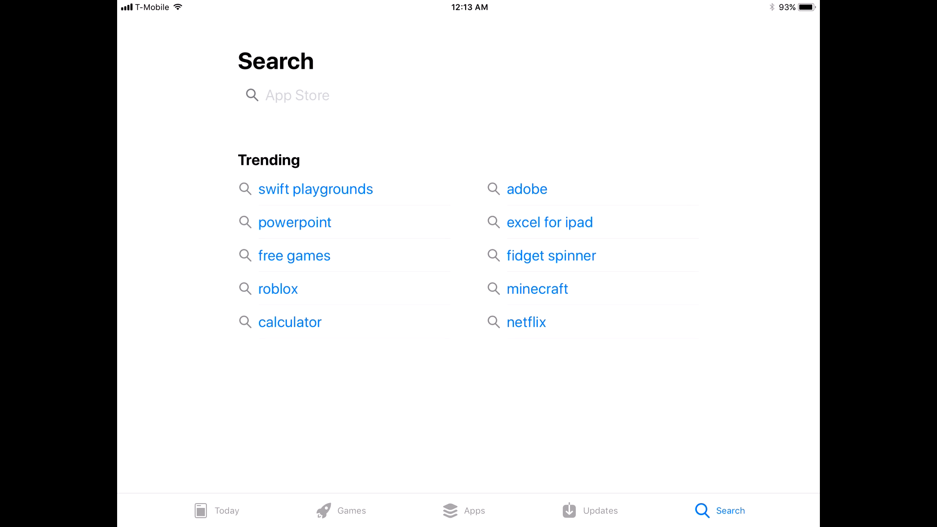
left_click(227, 510)
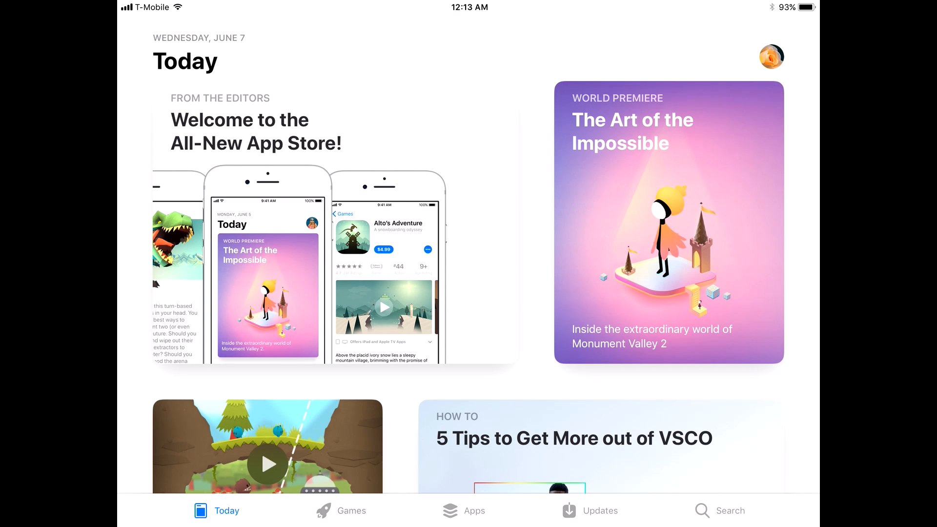
scroll("down", 3)
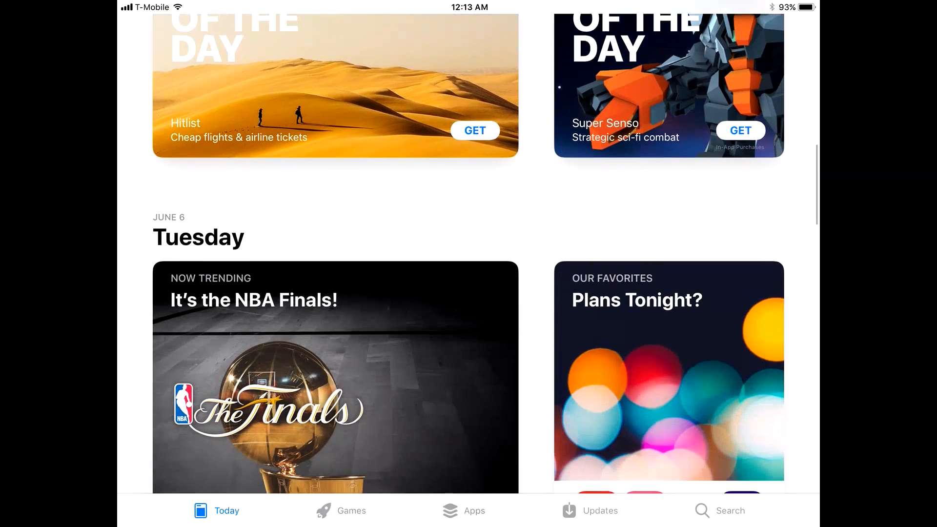
scroll("down", 3)
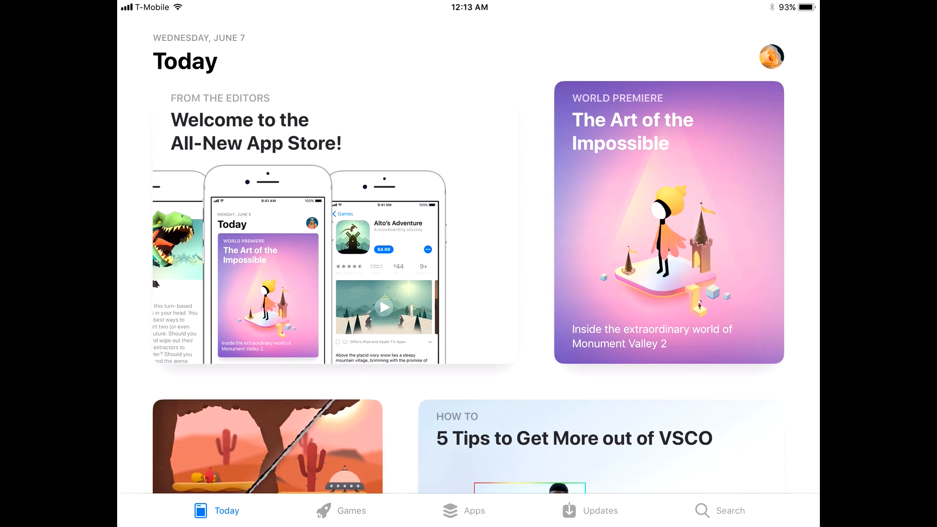
- Browse the App Store's Games and Apps sections
left_click(351, 510)
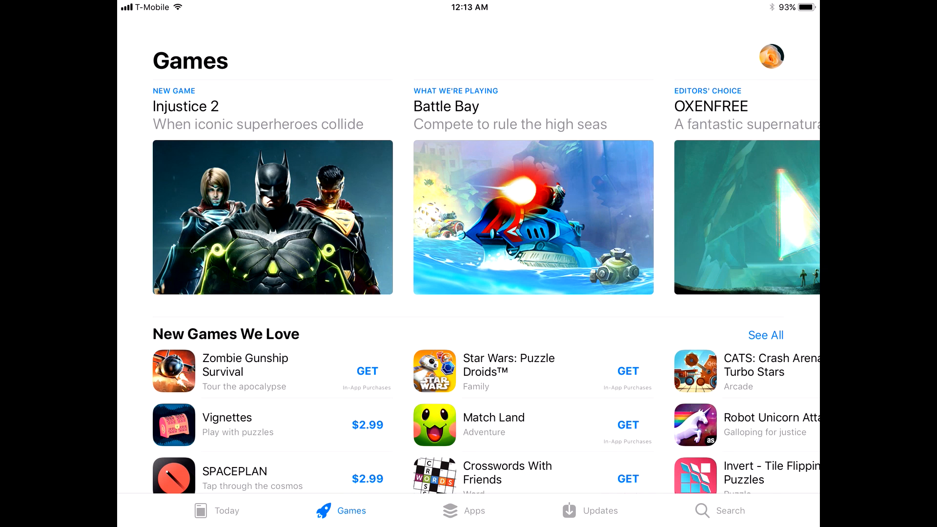
left_click(474, 511)
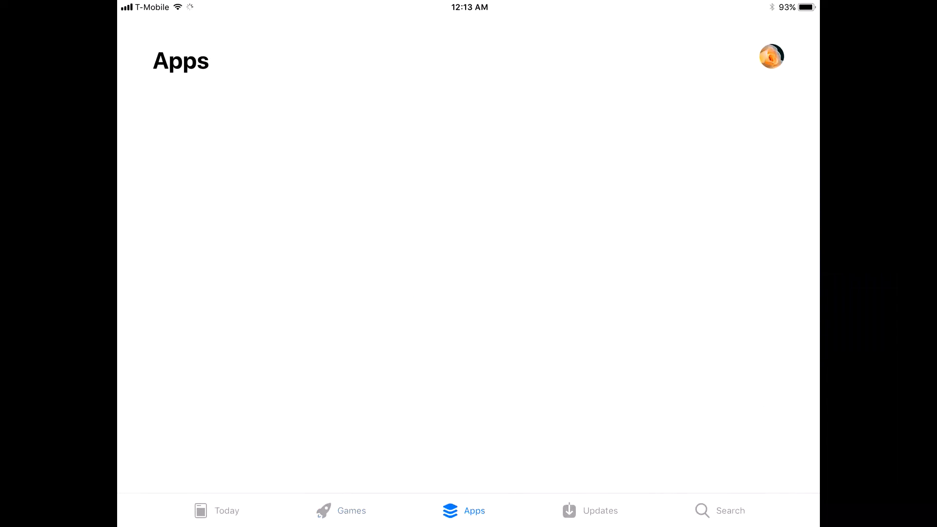
left_click(599, 510)
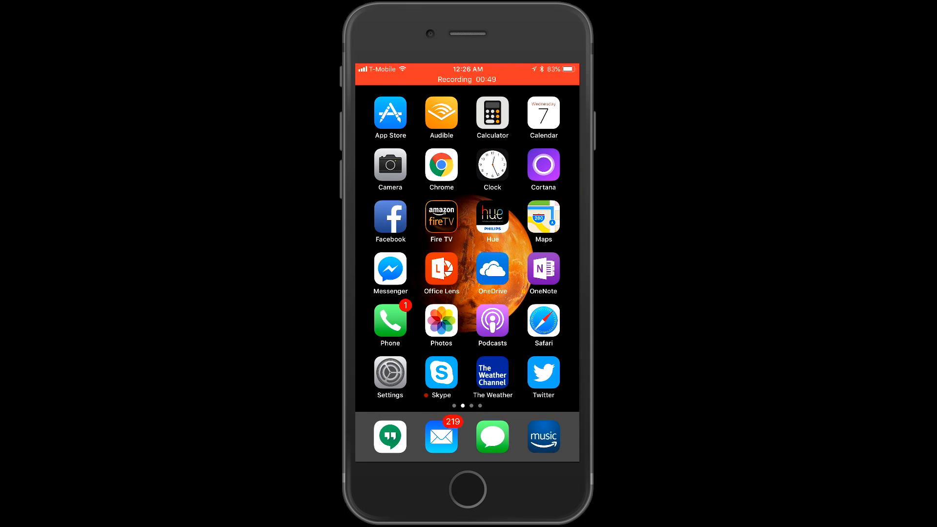
- Switch to the iPhone so its Home screen is showing
left_click(492, 436)
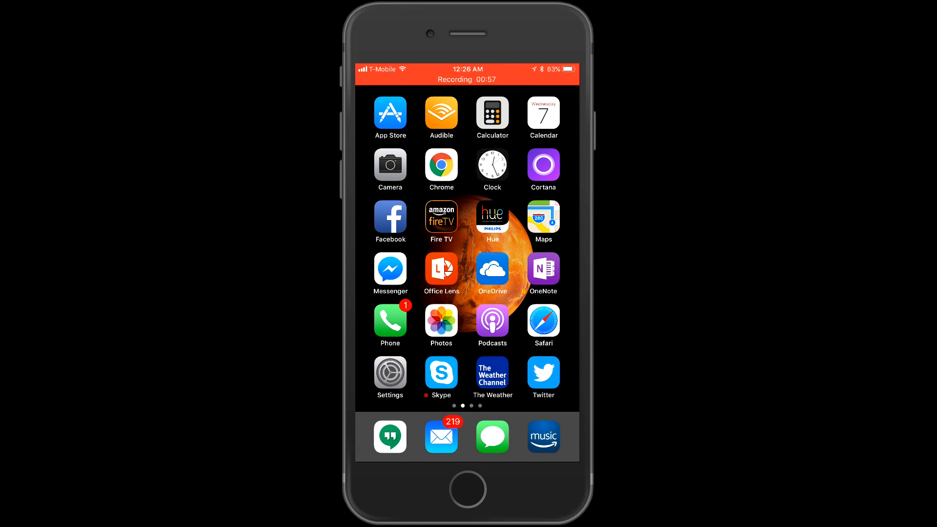
- View the Podcasts Browse and Library pages, then return to the Home screen
left_click(492, 320)
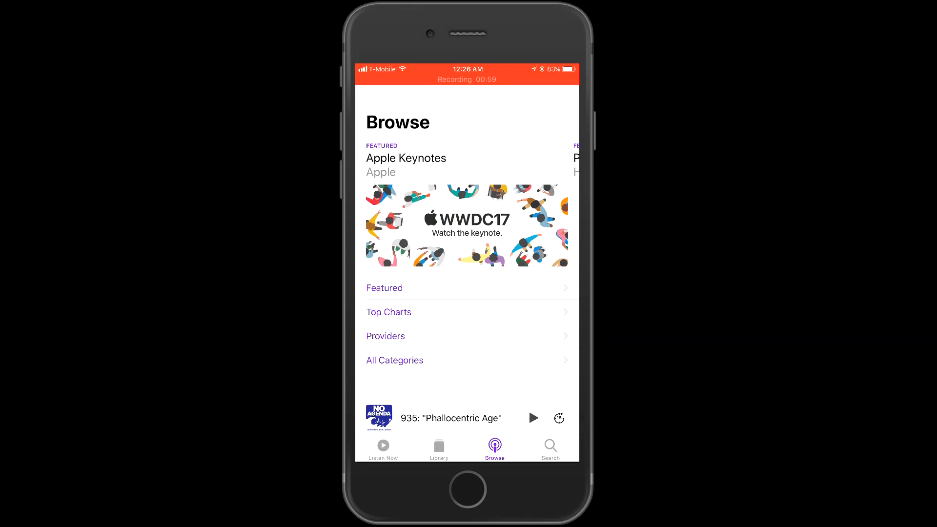
left_click(438, 448)
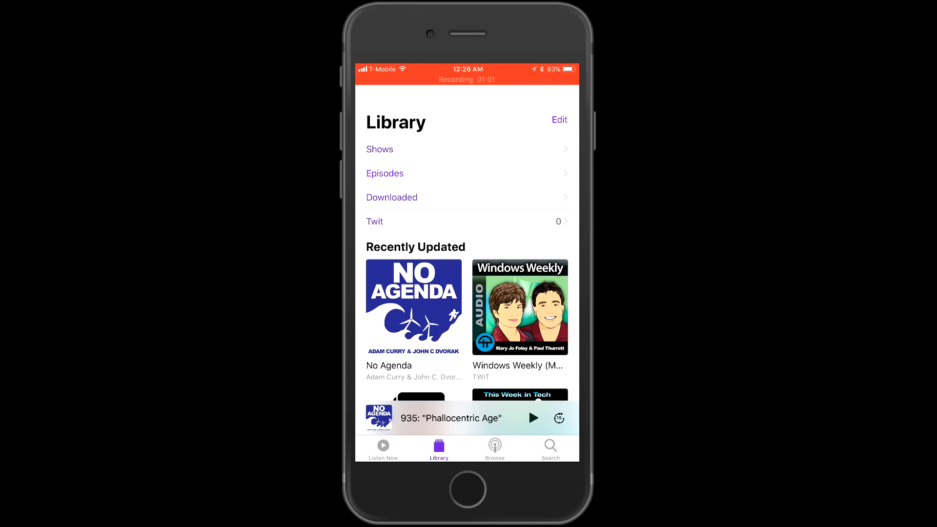
key("home")
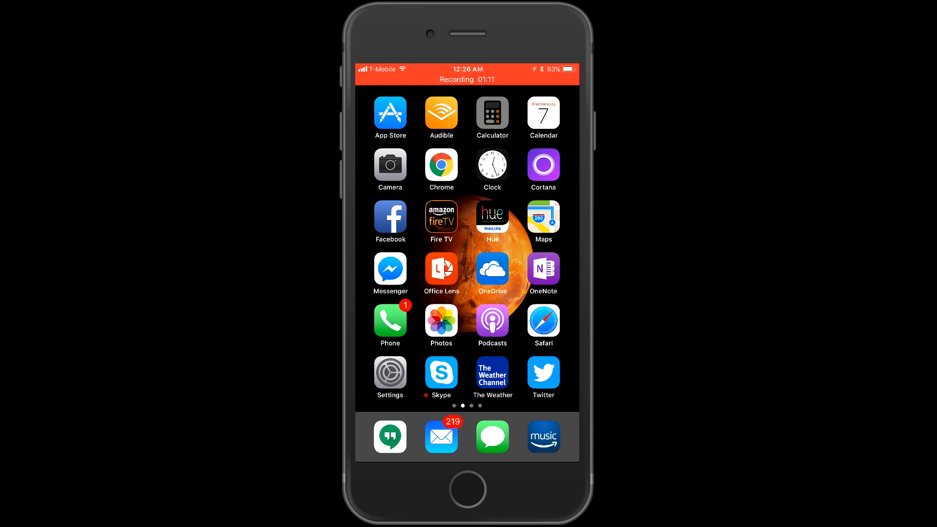
- Open Calculator, enter 3,652 over the earlier 96,589, then go back Home
left_click(491, 112)
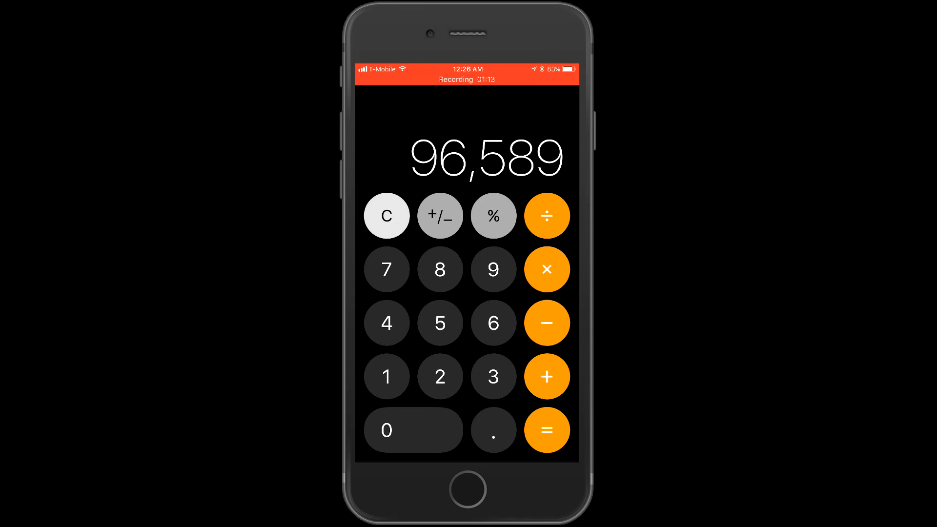
left_click(439, 376)
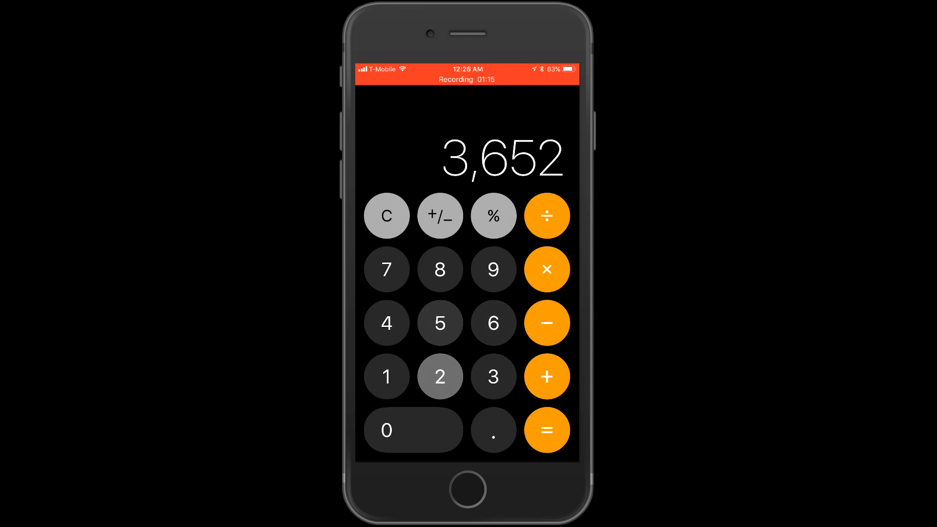
left_click(386, 216)
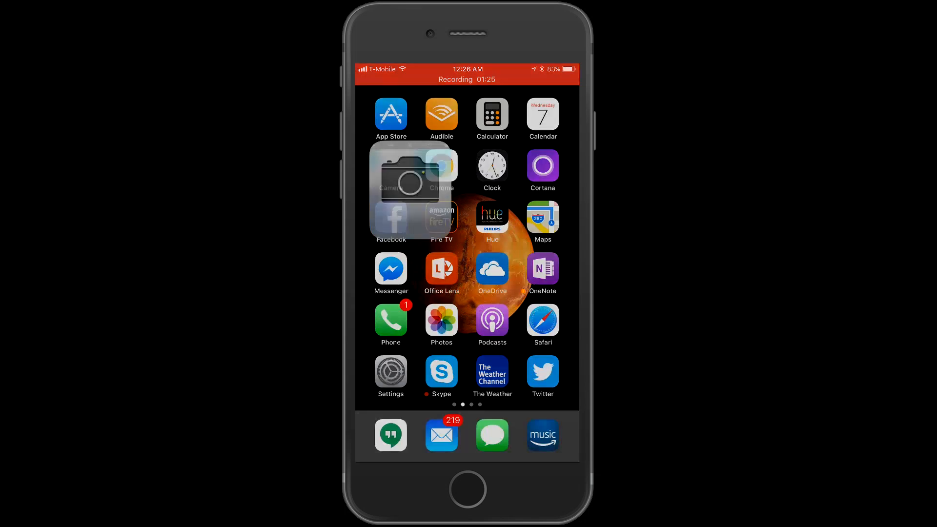
- Launch the Camera app on the iPhone
left_click(391, 170)
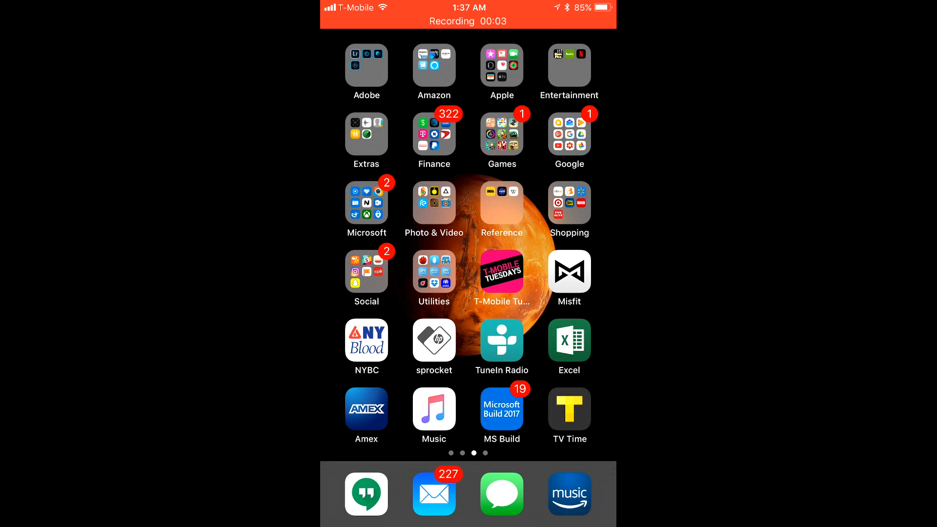
- Open Settings' Camera page, review its Formats options, and return to Camera settings
scroll("right", 3)
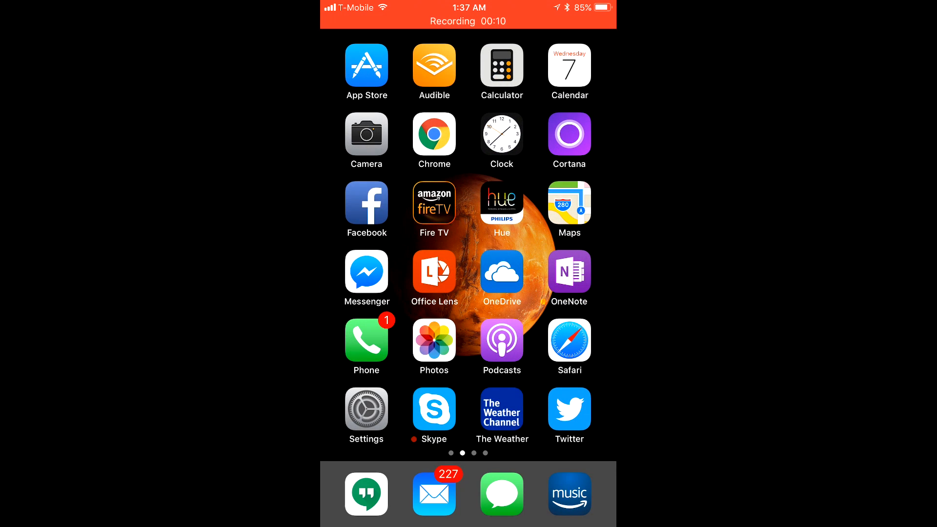
left_click(366, 408)
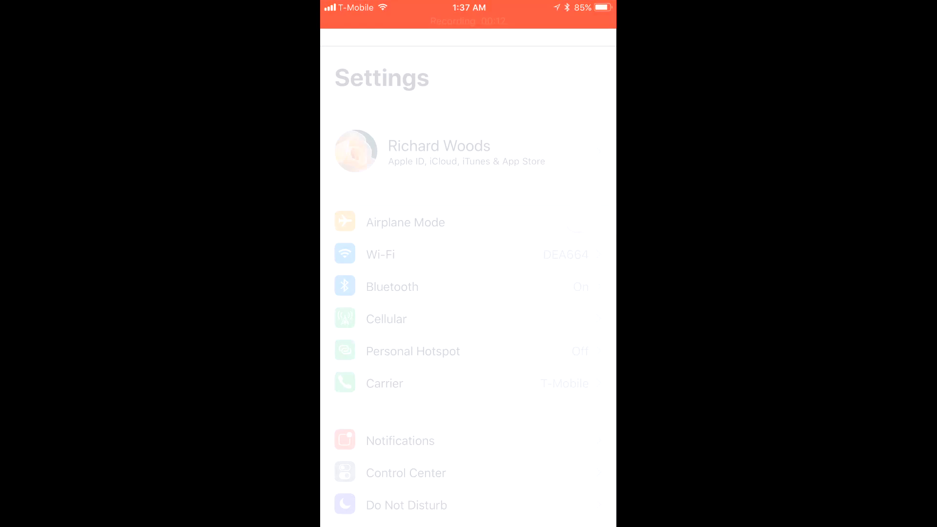
scroll("down", 3)
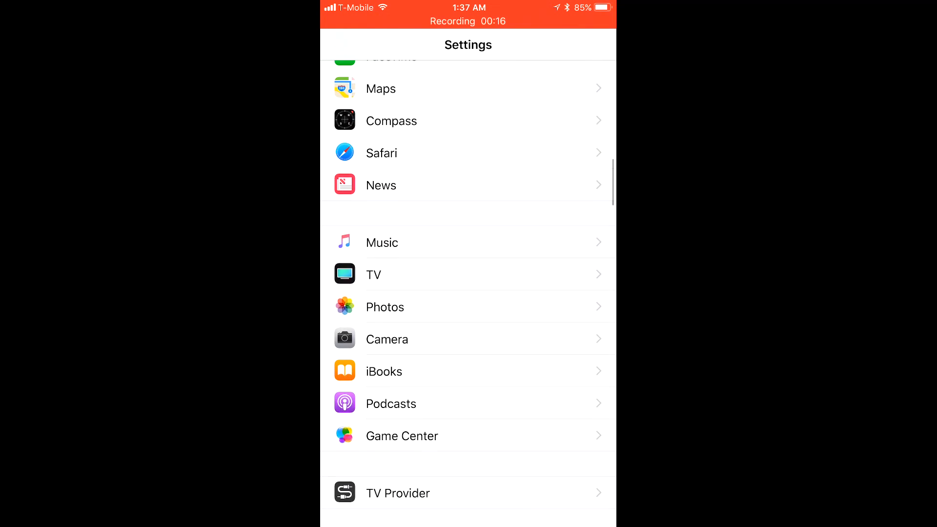
left_click(386, 338)
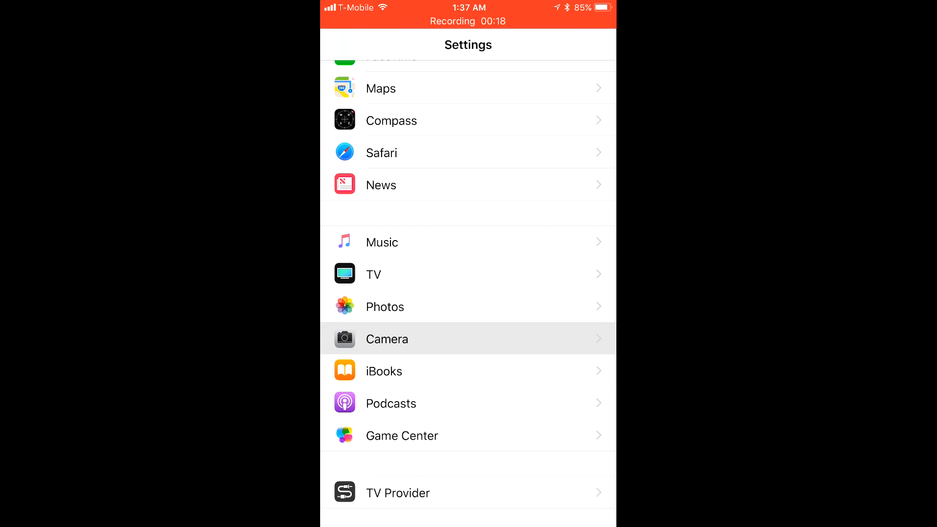
left_click(386, 339)
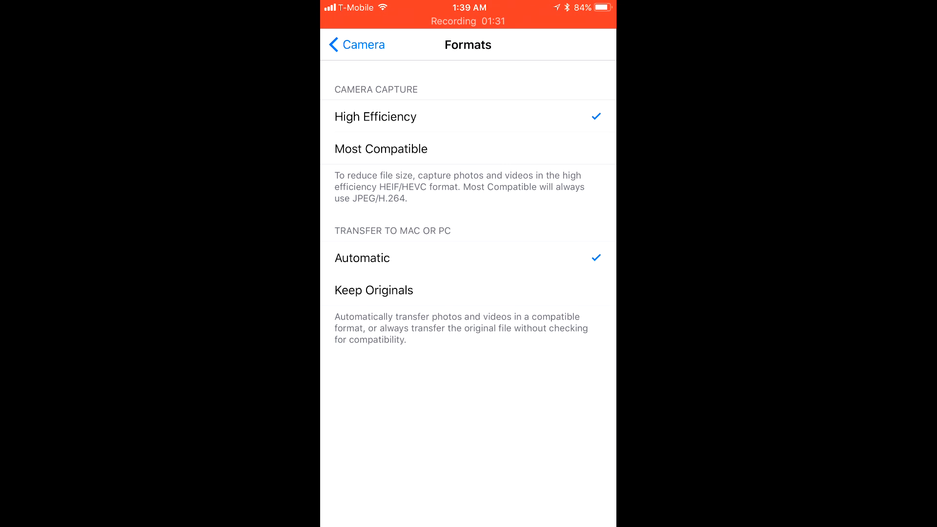
left_click(357, 45)
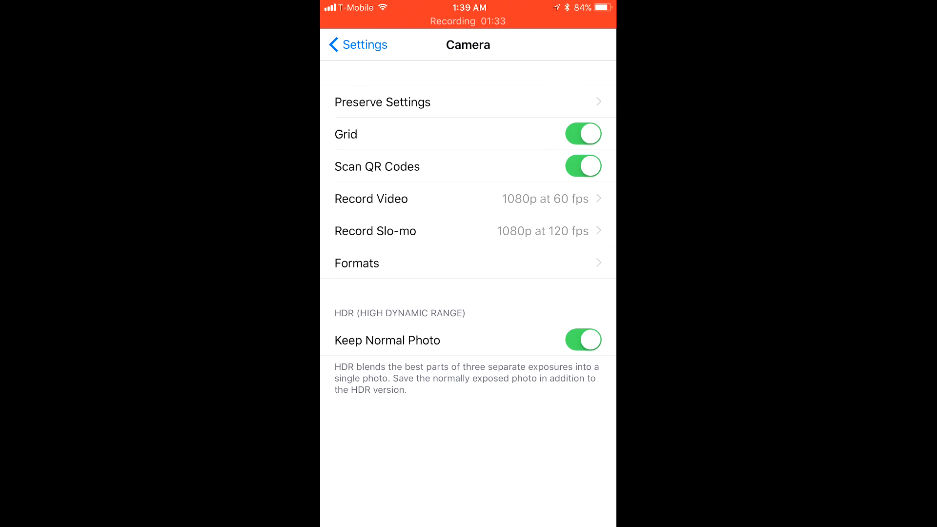
left_click(370, 199)
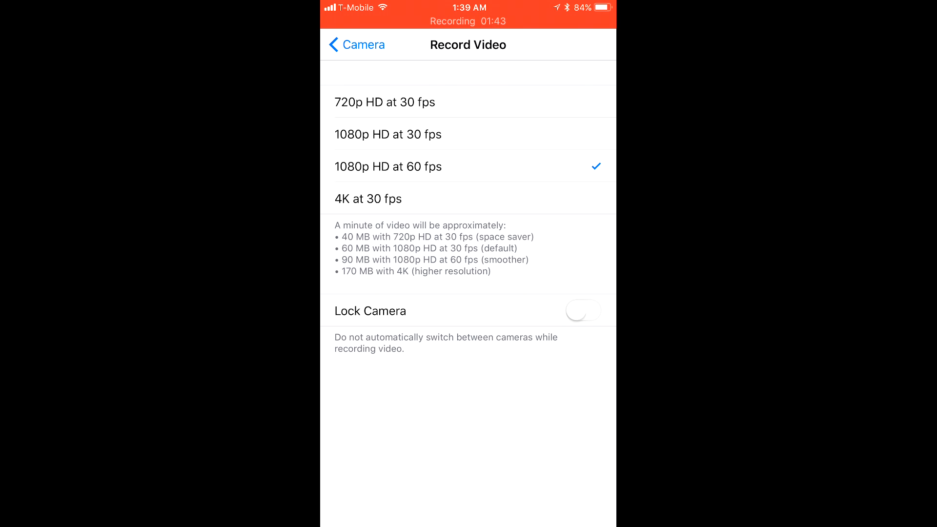
left_click(583, 311)
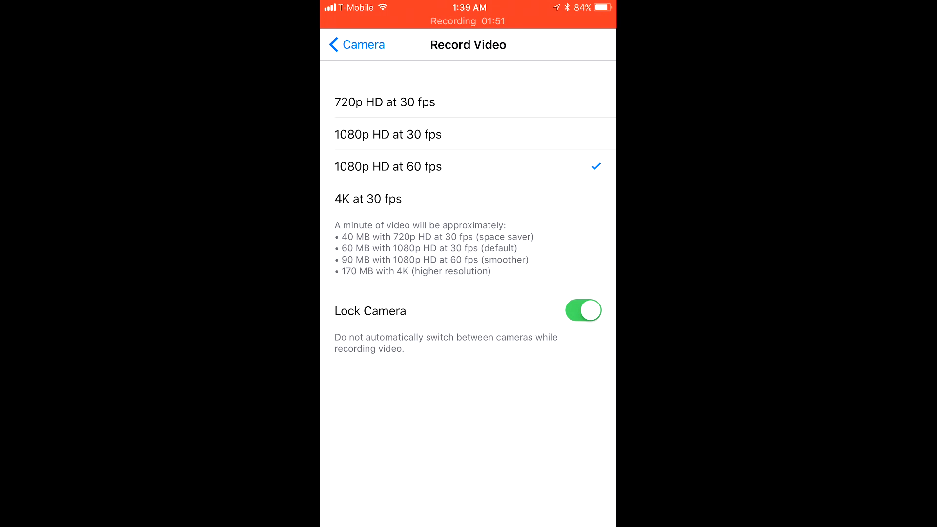
left_click(583, 311)
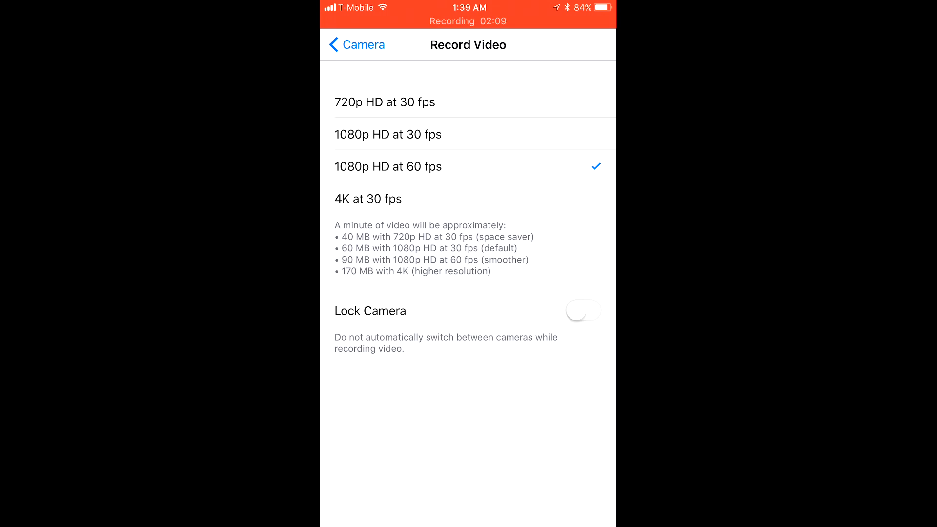
left_click(356, 45)
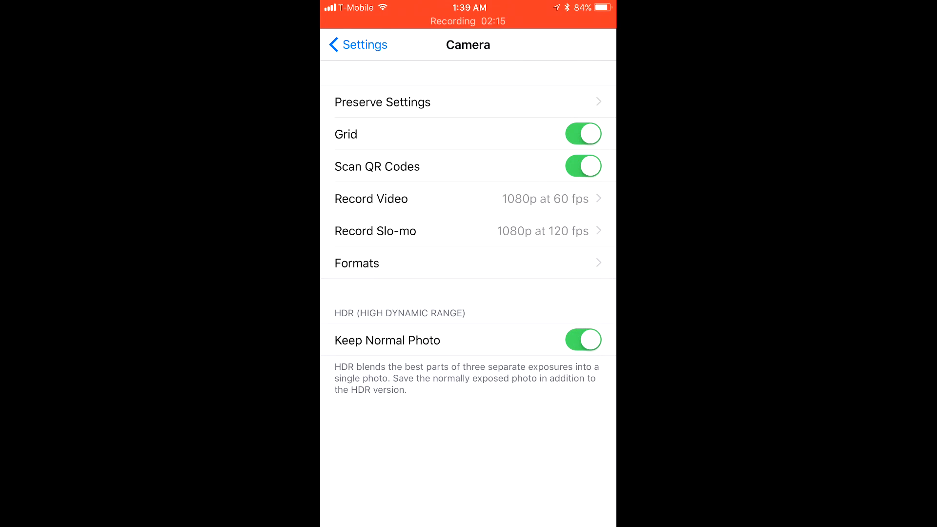
- Review Preserve Settings, where only Live Photo is preserved, then return to Camera settings
left_click(383, 101)
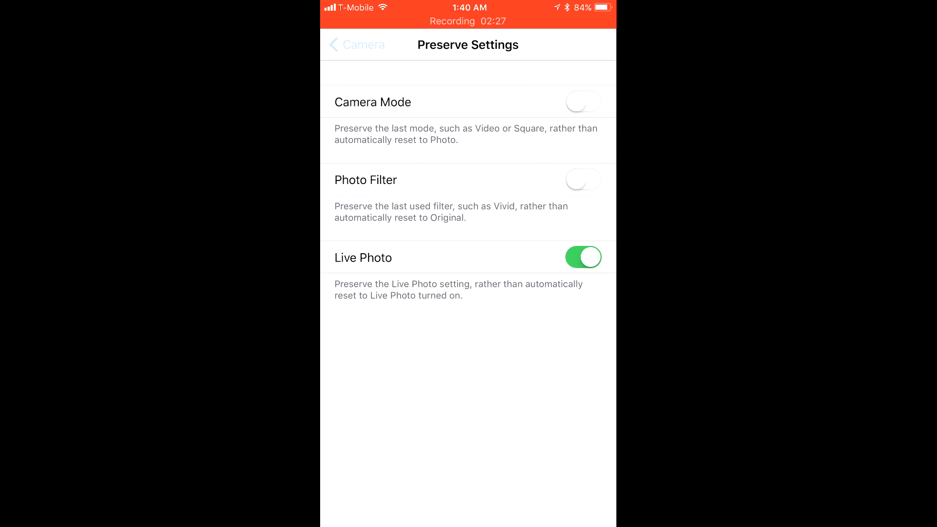
left_click(357, 44)
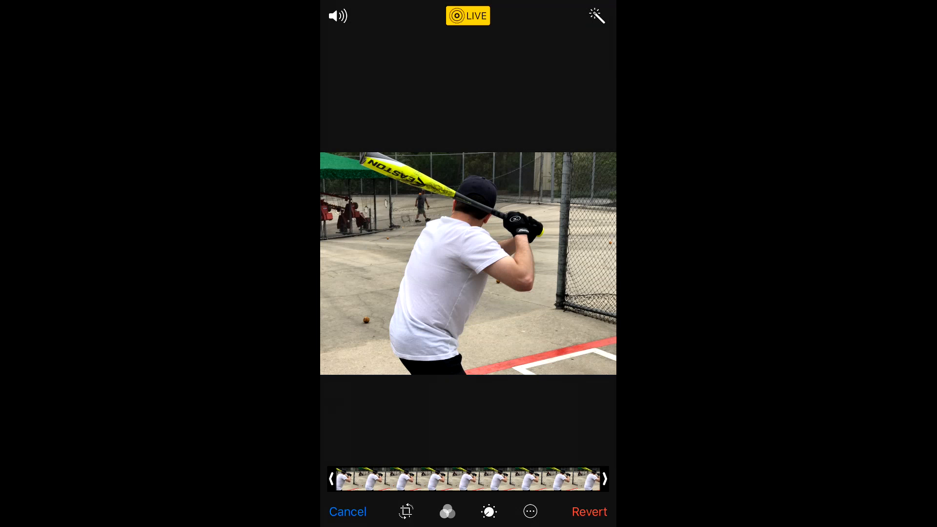
- Trim the batter Live Photo to start later and save the edit
left_click(464, 479)
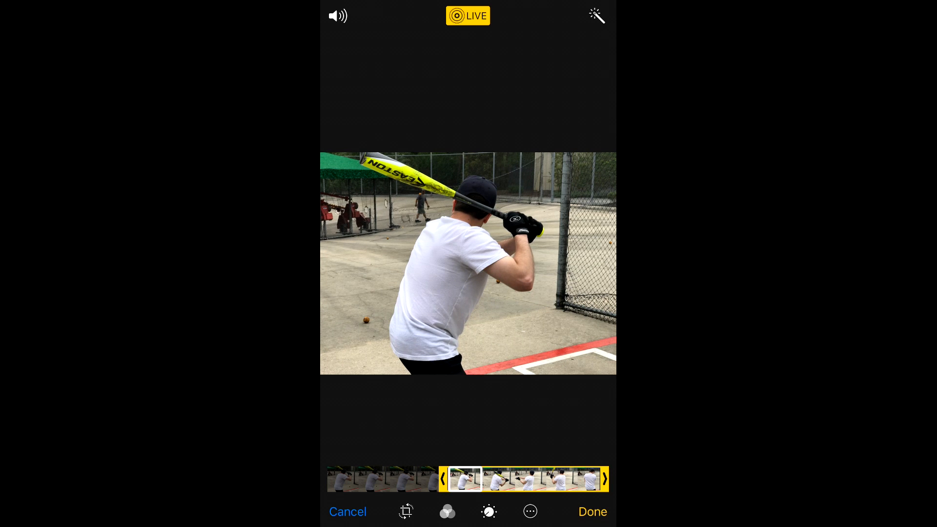
left_click(348, 512)
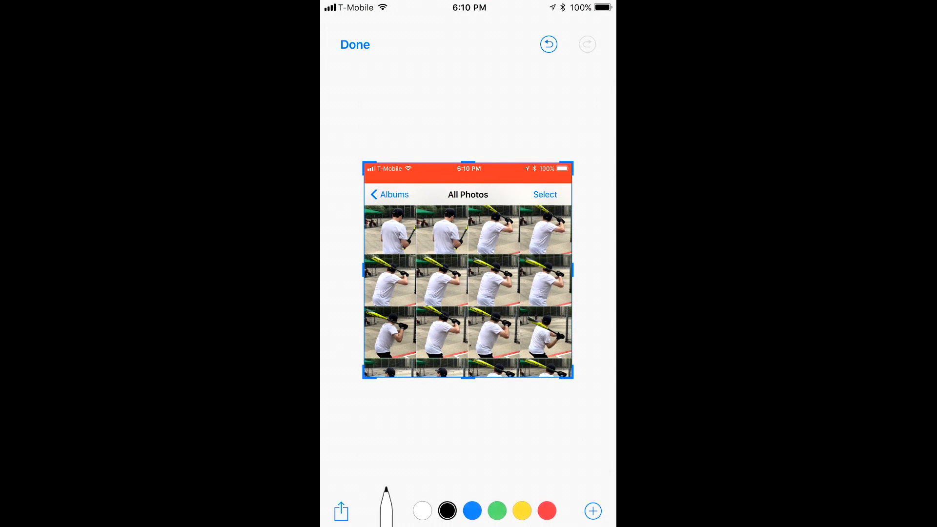
- Crop the All Photos screenshot's edges, then swipe back to the first Home screen page
left_click_drag(406, 322, 496, 239)
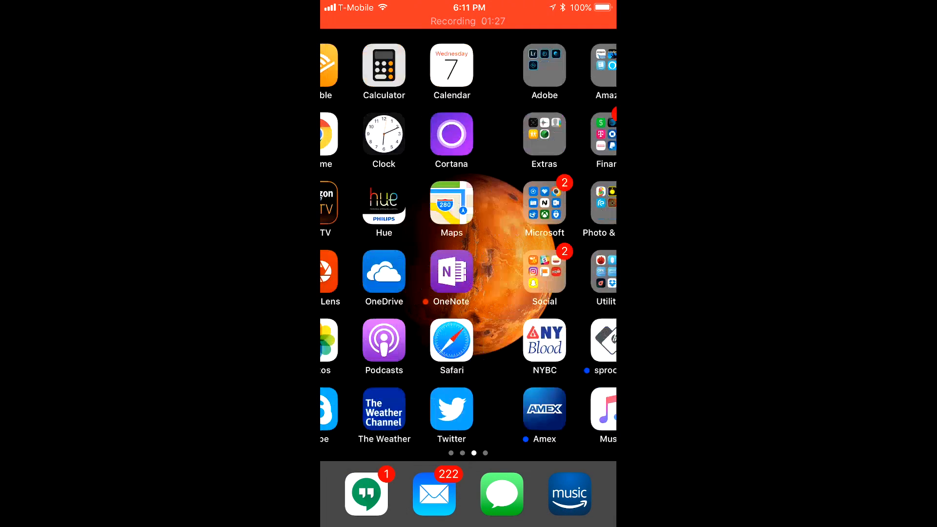
scroll("left", 3)
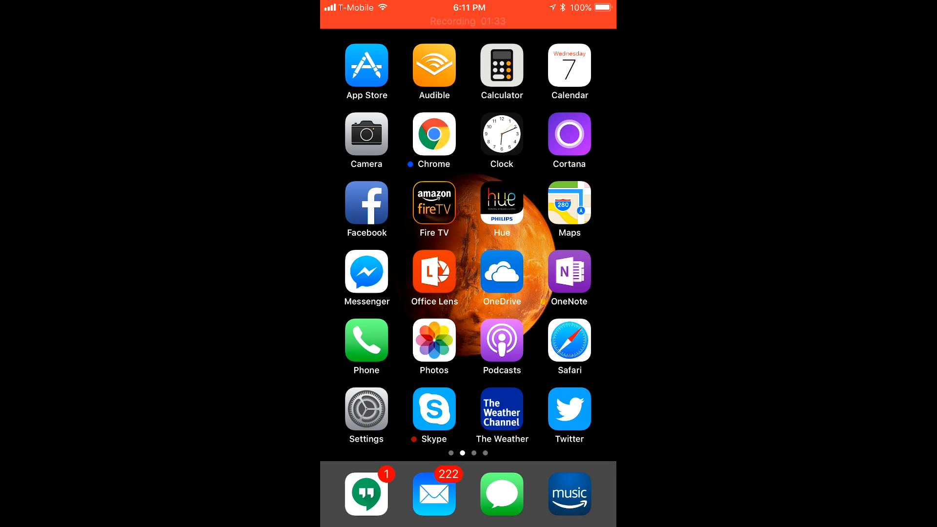